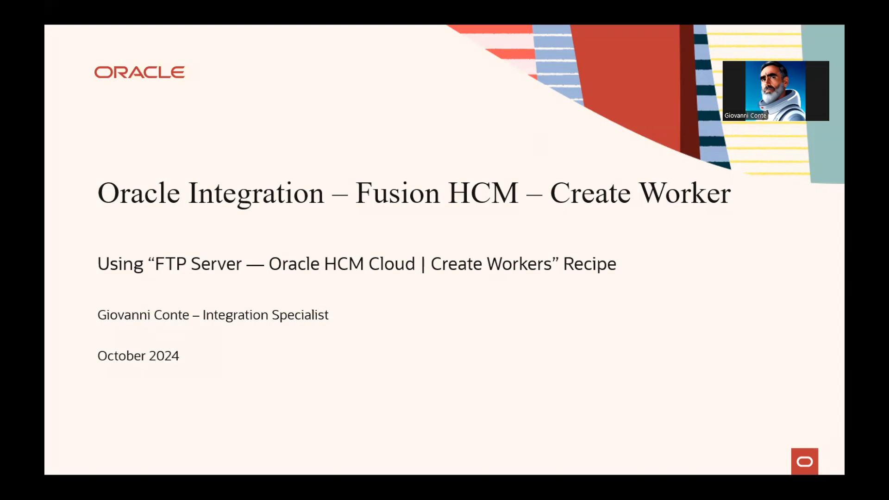
mouse_move(603, 223)
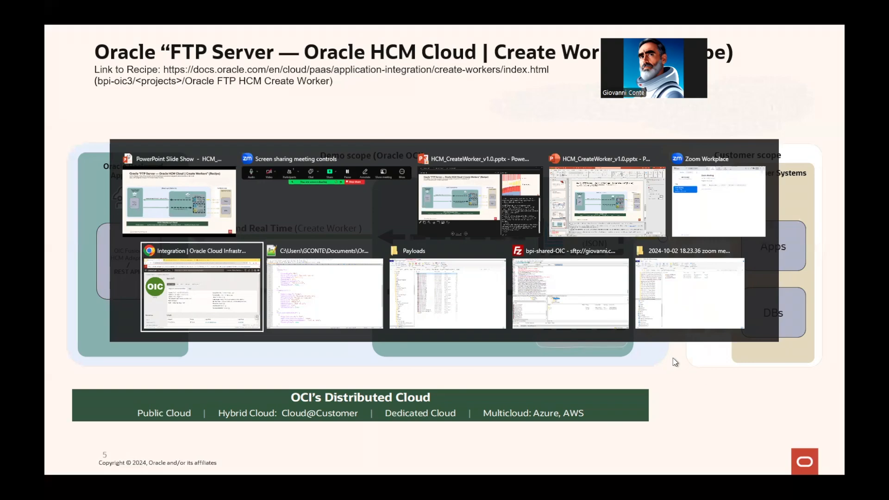
Step: Show the Fusion HCM Administer Workers search for the new worker, then switch to the employee JSON file
left_click(201, 287)
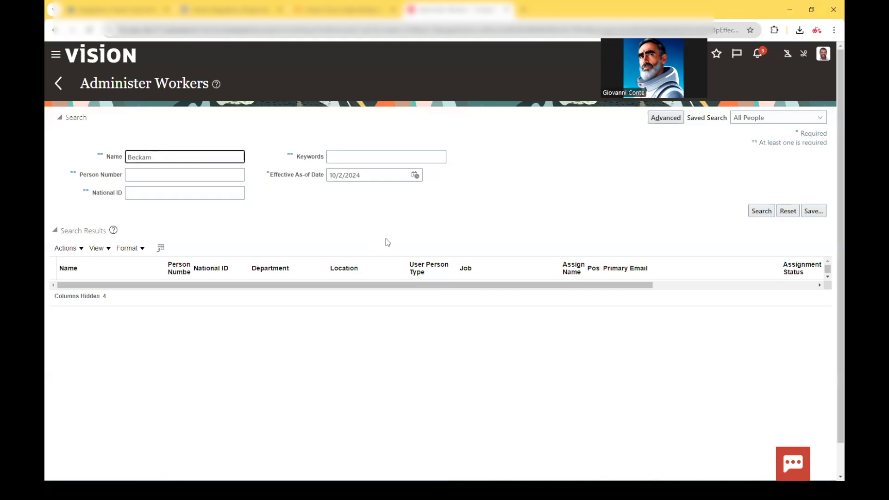
left_click(761, 211)
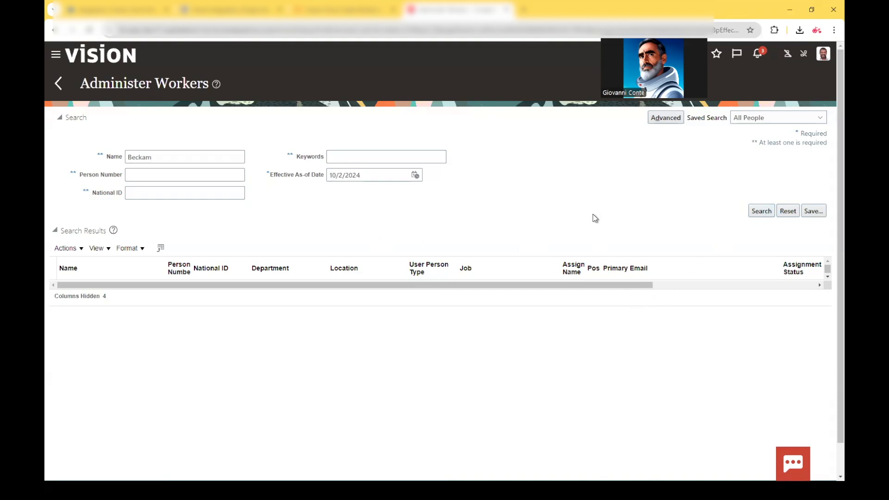
mouse_move(793, 235)
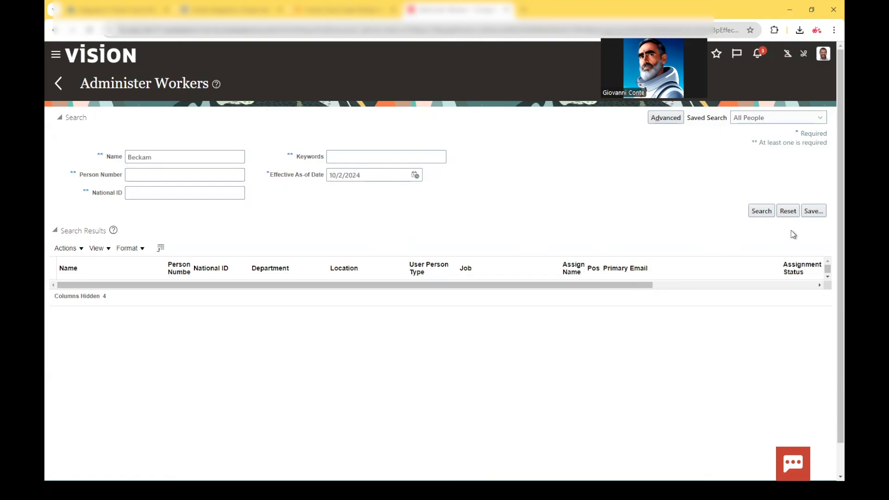
mouse_move(561, 227)
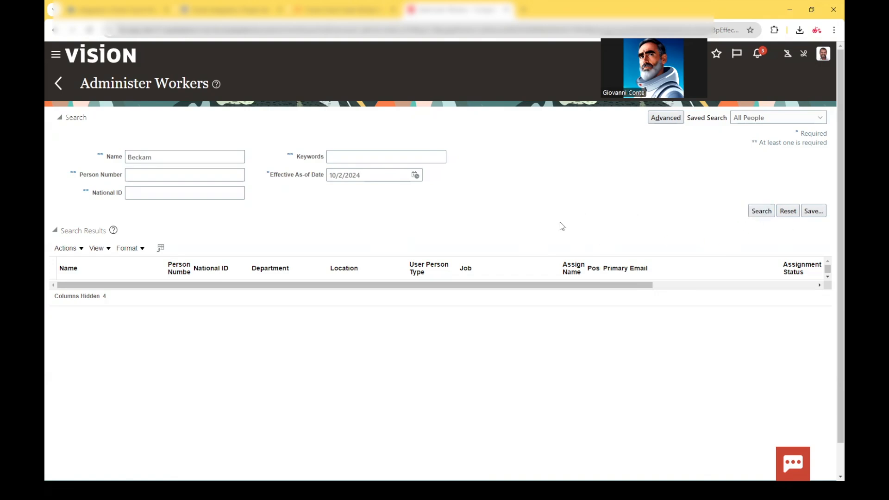
key("alt+tab")
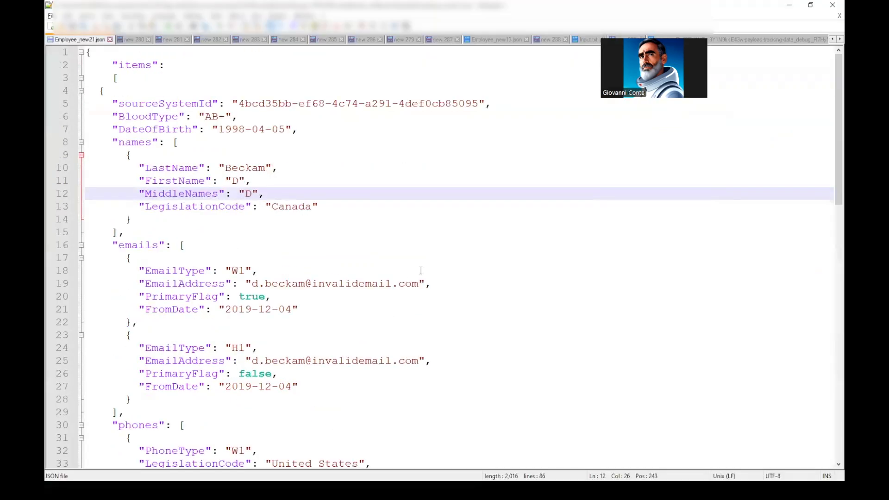
mouse_move(257, 239)
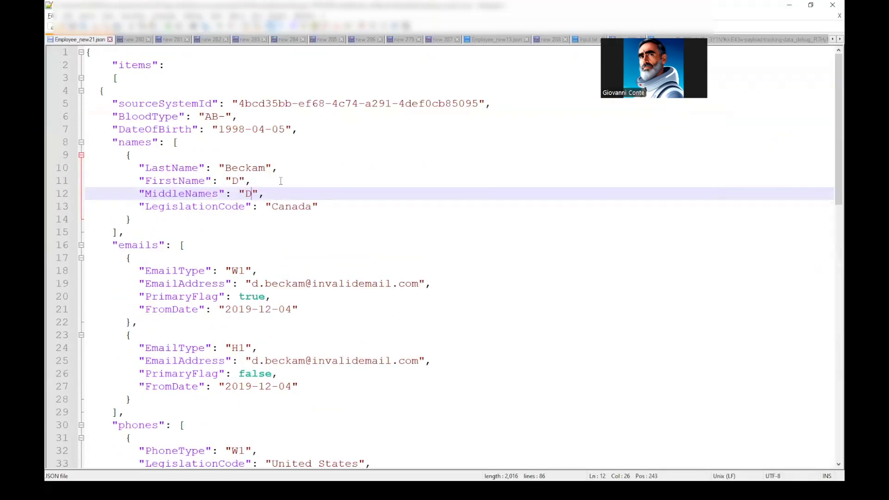
scroll("down", 3)
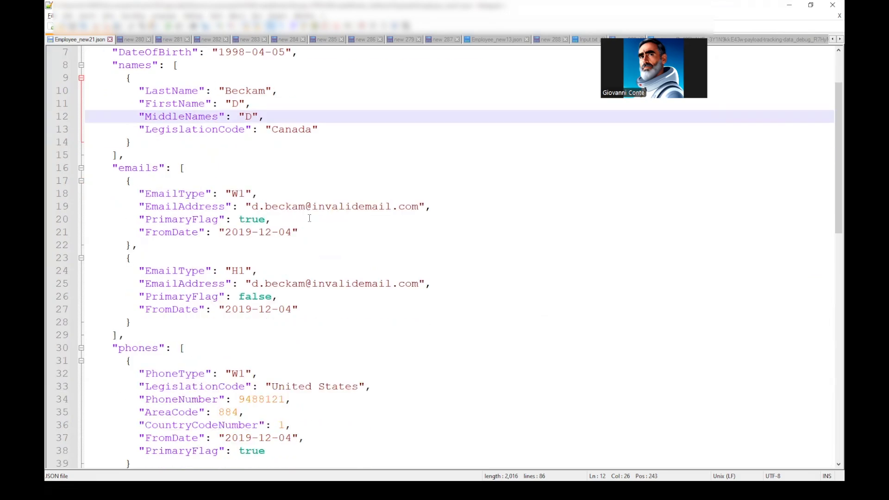
scroll("down", 3)
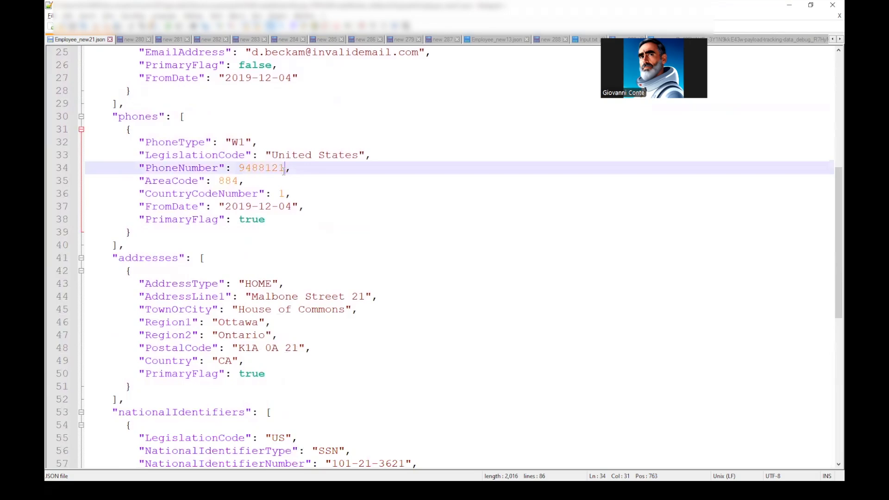
scroll("down", 3)
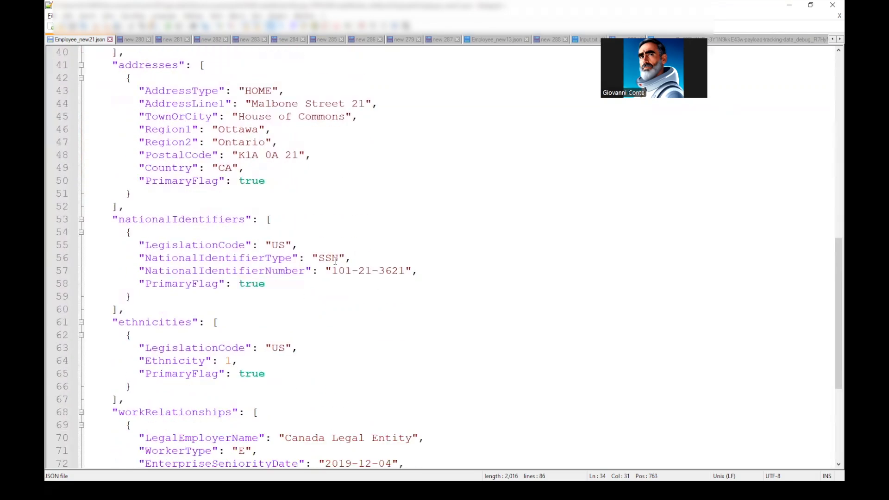
scroll("down", 3)
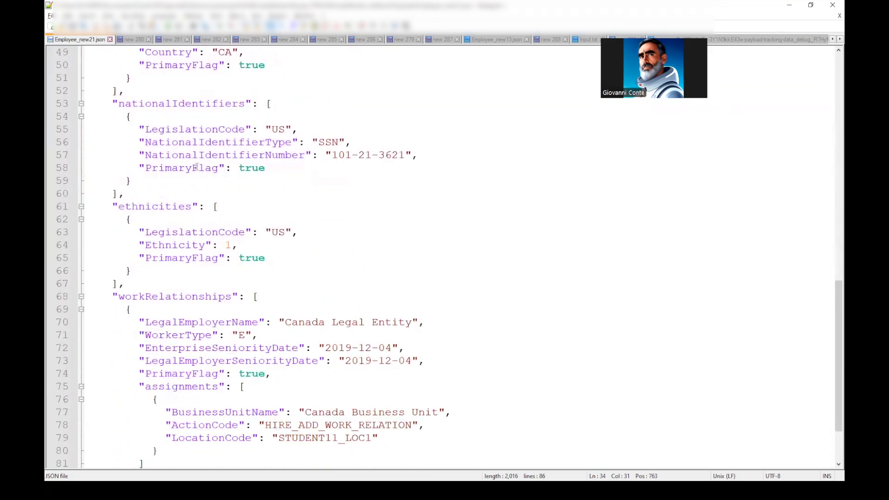
scroll("down", 3)
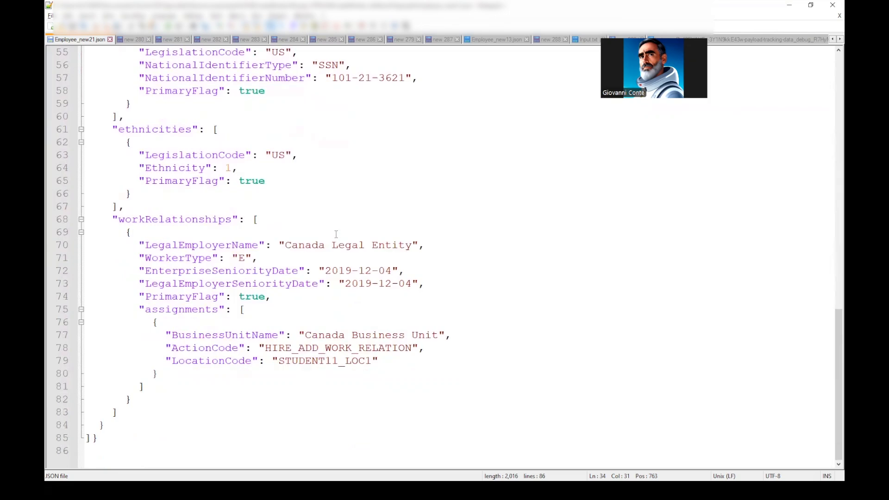
mouse_move(311, 218)
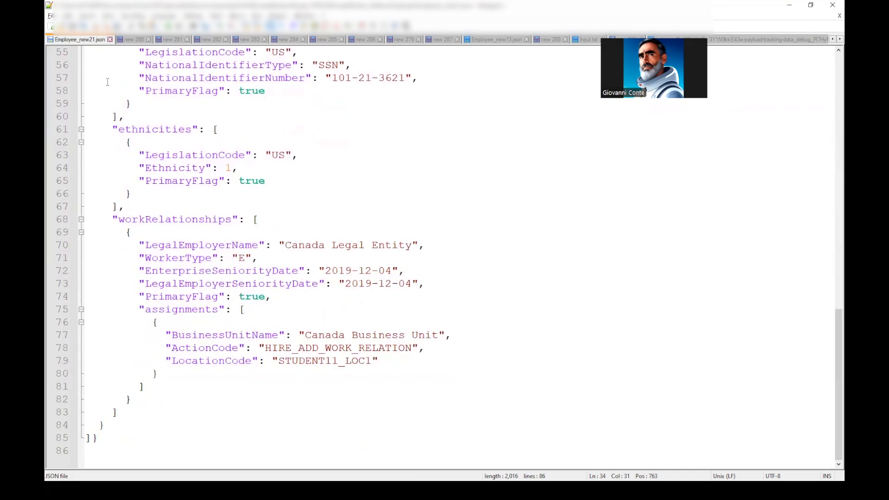
mouse_move(182, 113)
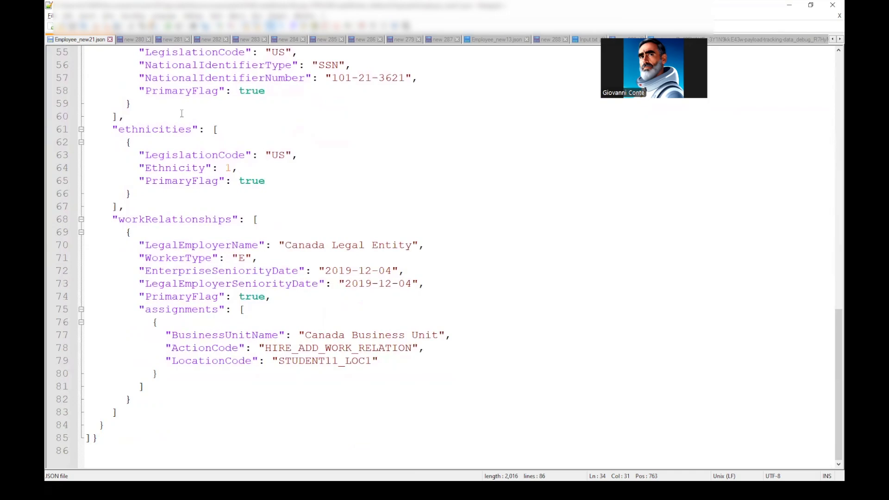
key("alt+tab")
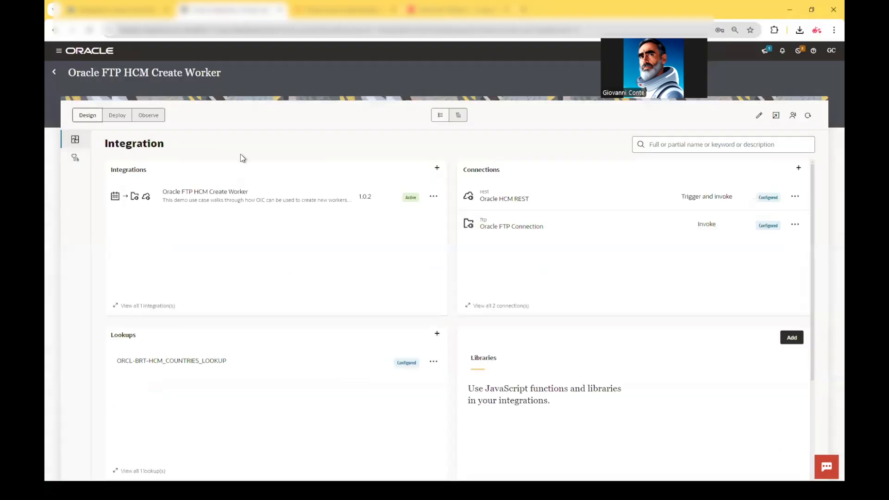
mouse_move(768, 214)
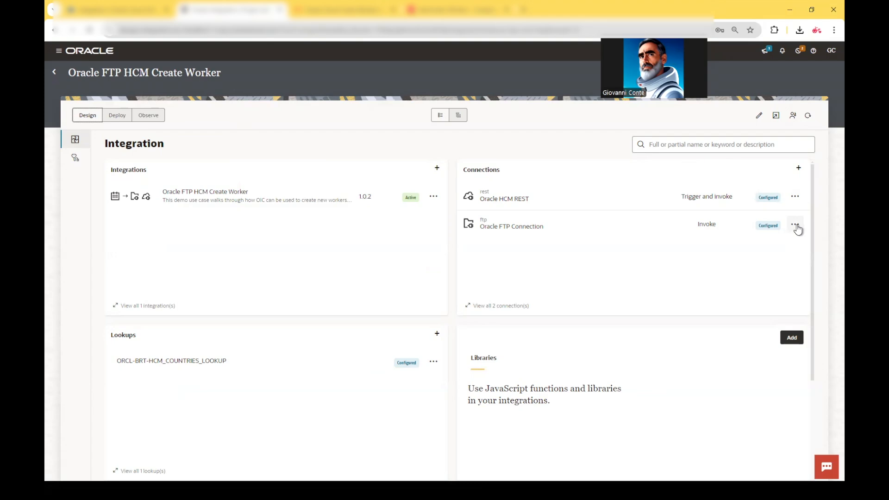
Step: Review the Oracle FTP Connection settings and return to the project overview
left_click(794, 225)
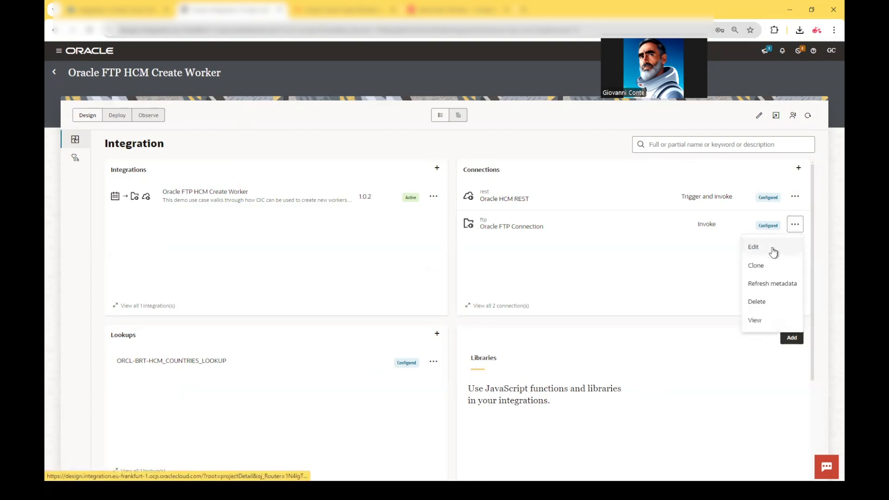
left_click(753, 246)
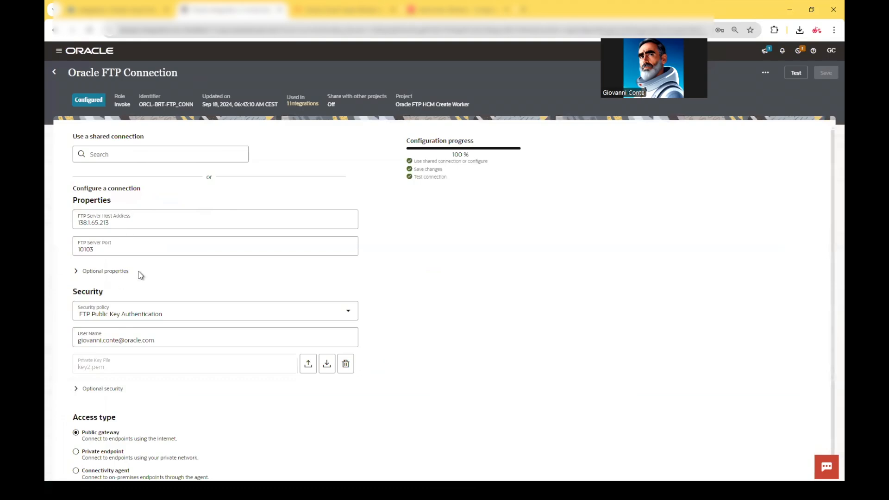
mouse_move(90, 295)
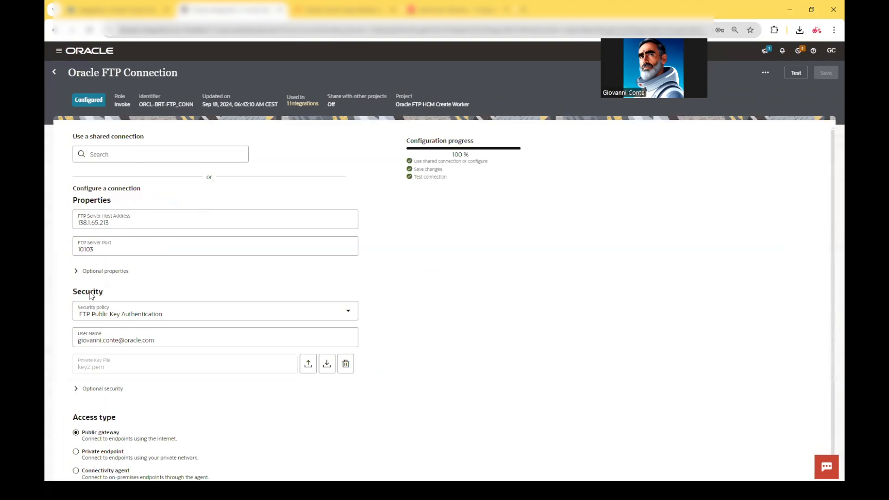
mouse_move(130, 277)
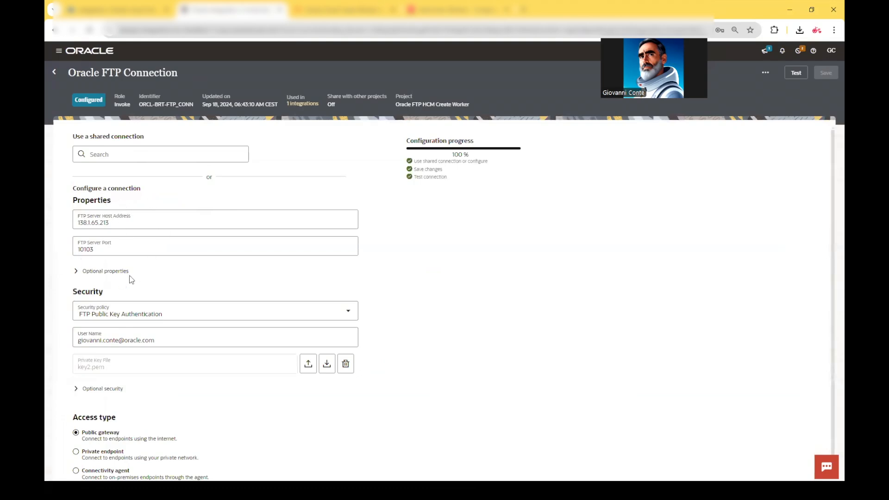
mouse_move(54, 73)
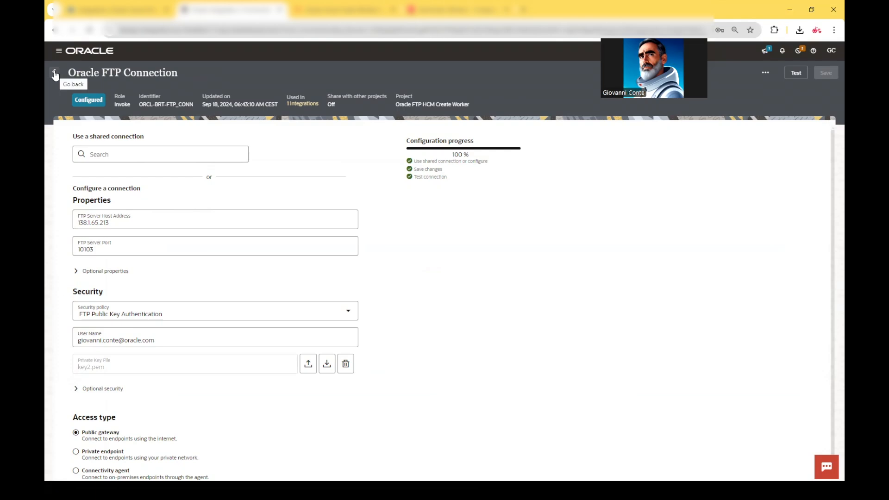
left_click(54, 73)
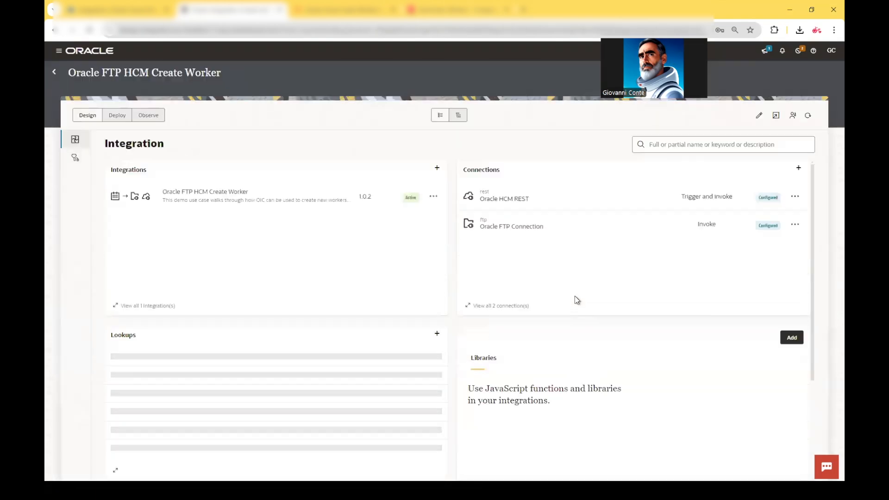
Step: Review the Oracle HCM REST connection settings and return to the project overview
left_click(795, 196)
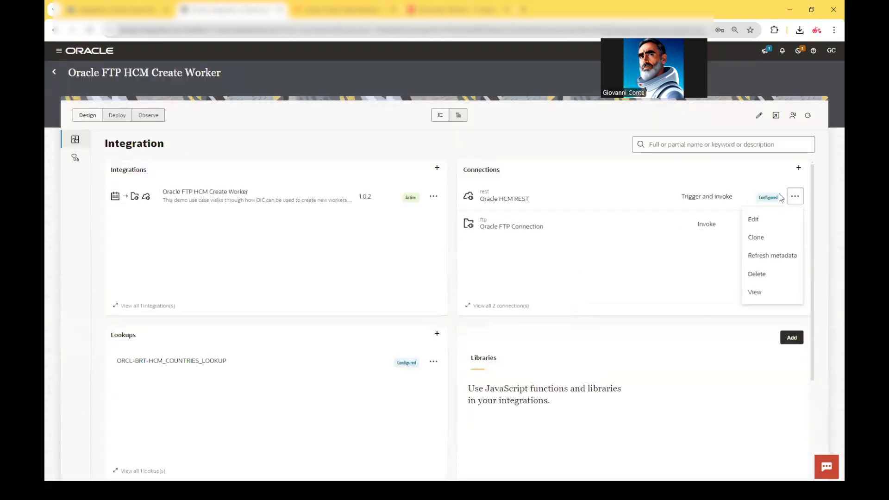
mouse_move(712, 186)
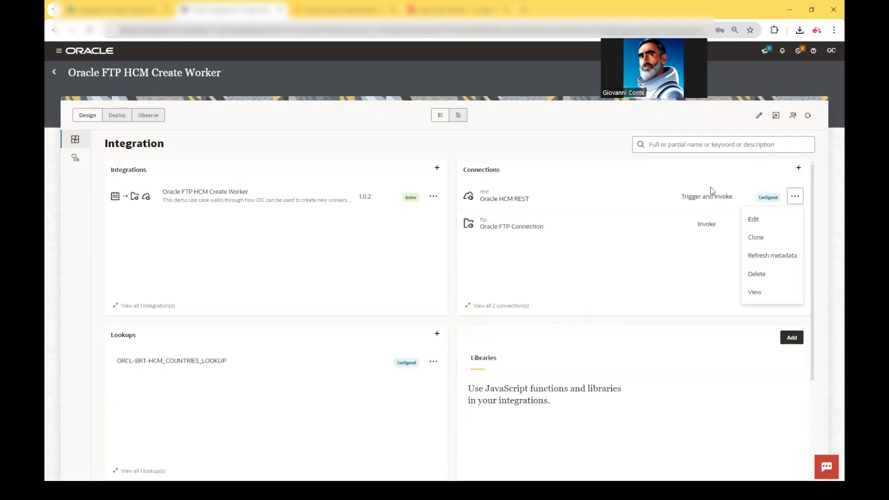
mouse_move(732, 189)
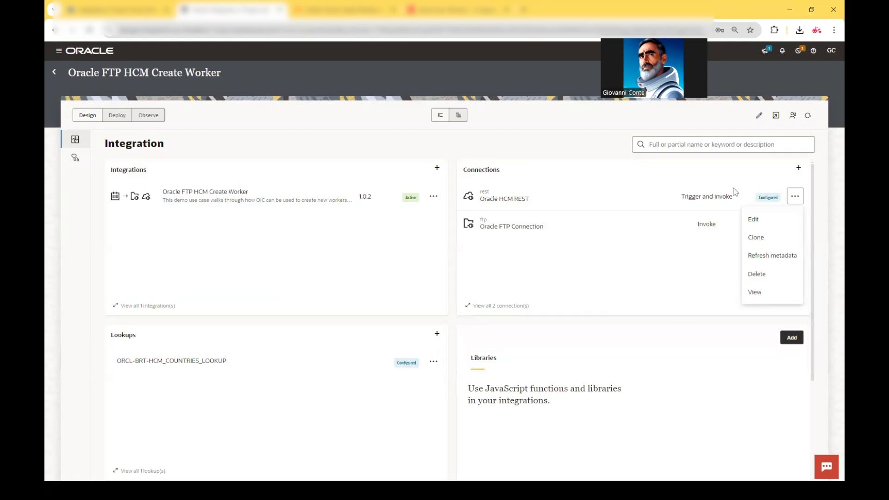
mouse_move(800, 203)
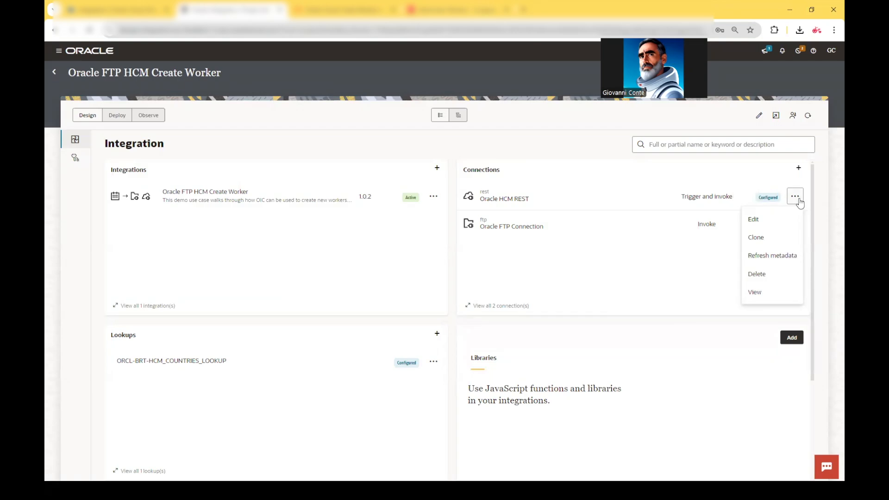
mouse_move(777, 220)
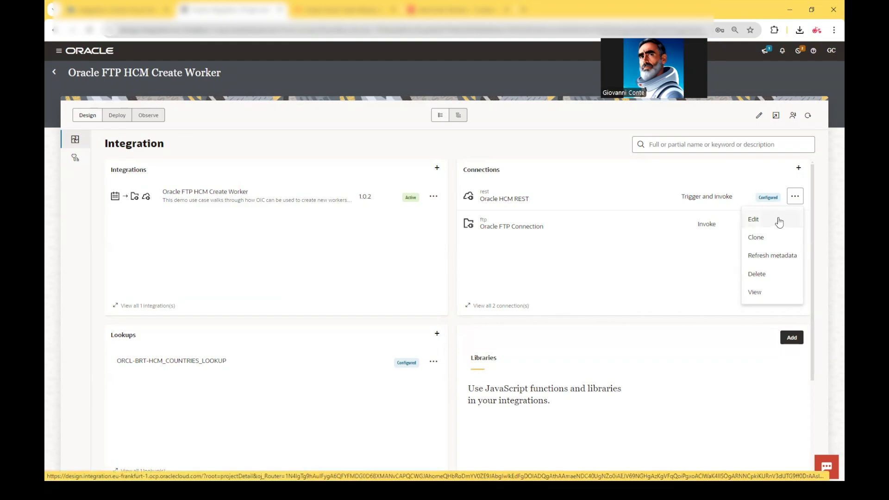
left_click(753, 220)
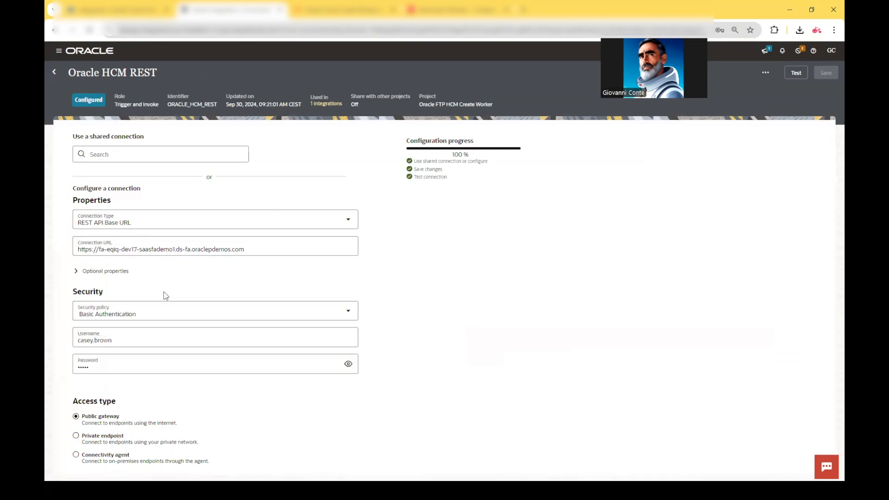
mouse_move(53, 72)
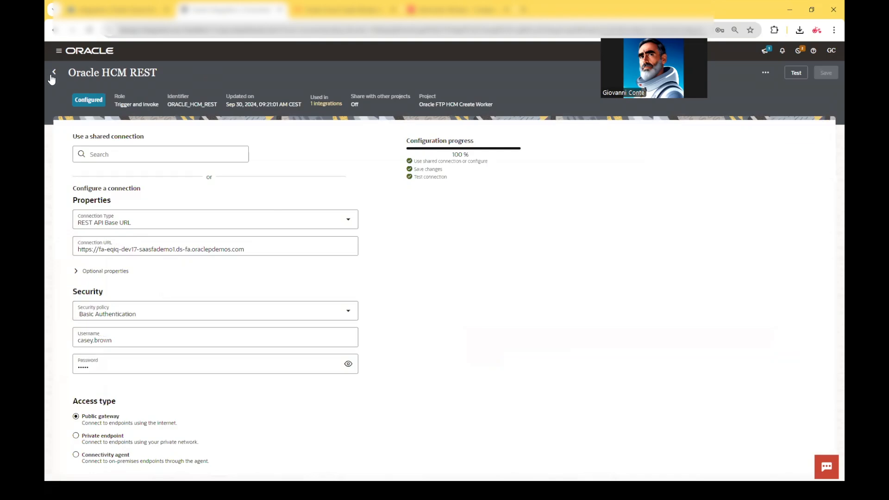
left_click(54, 72)
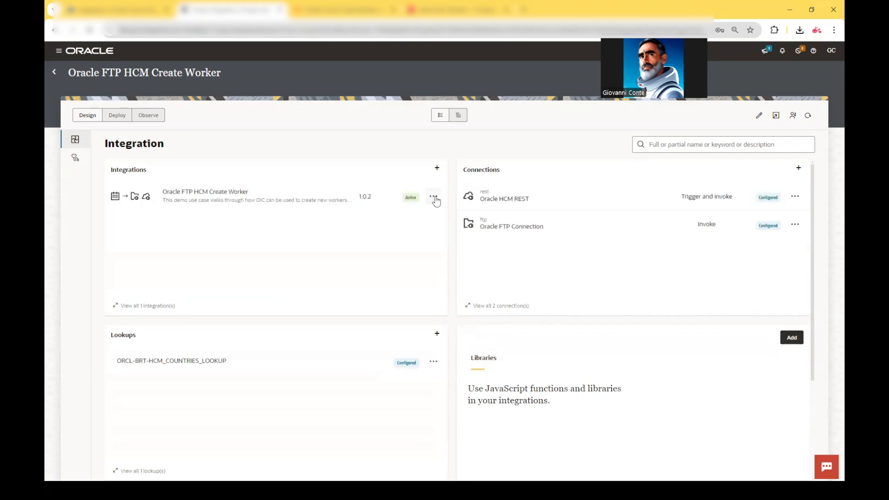
mouse_move(230, 199)
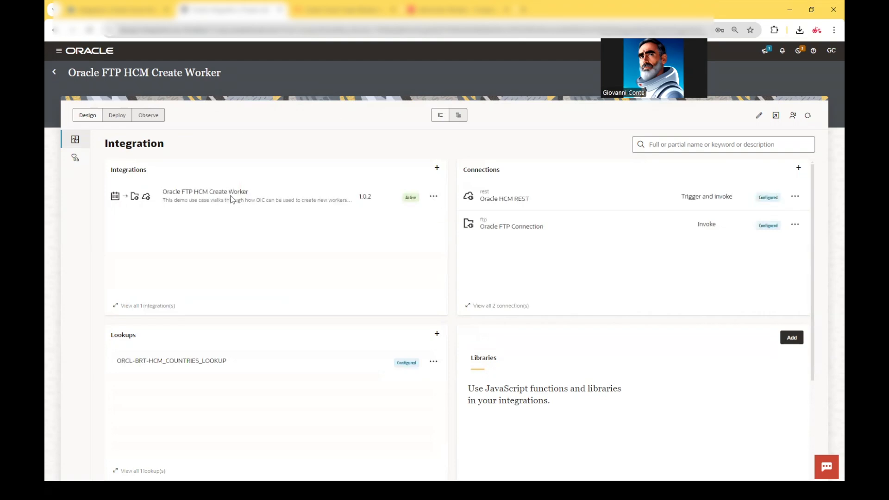
Step: Open the Create Worker integration and review the createWorkerREST POST request and sample JSON
left_click(205, 191)
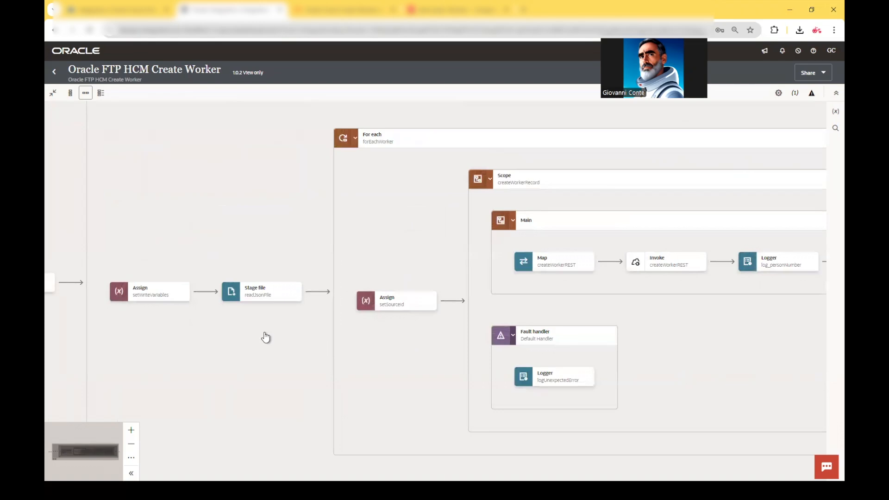
mouse_move(404, 353)
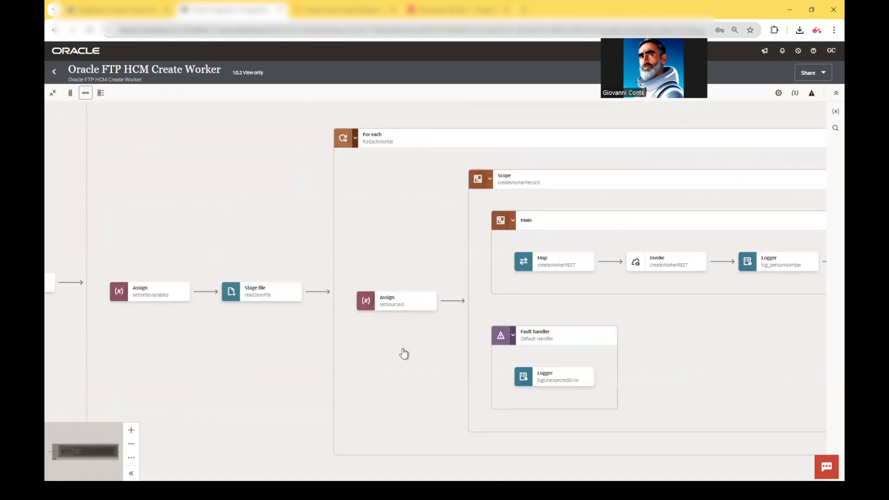
mouse_move(581, 306)
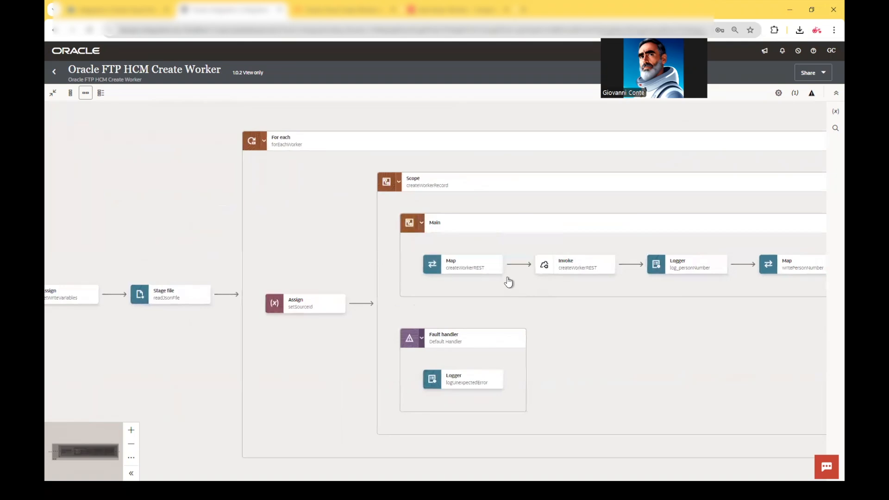
mouse_move(608, 273)
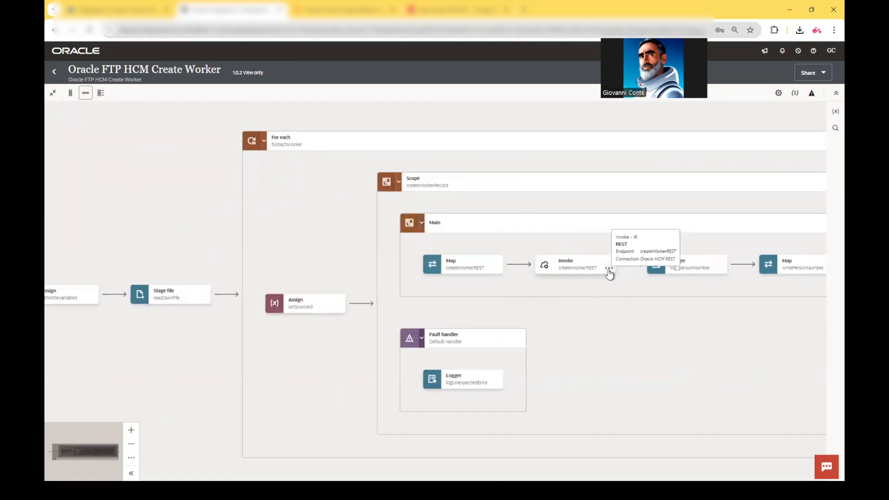
left_click(608, 270)
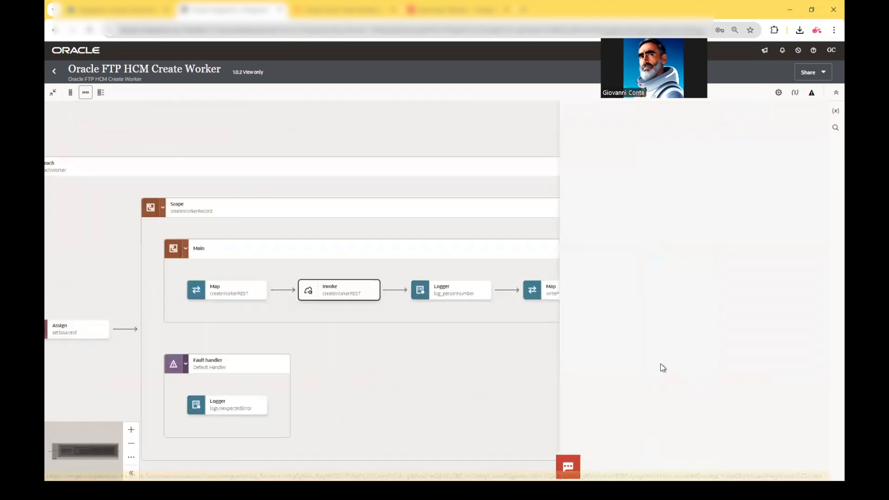
left_click(338, 290)
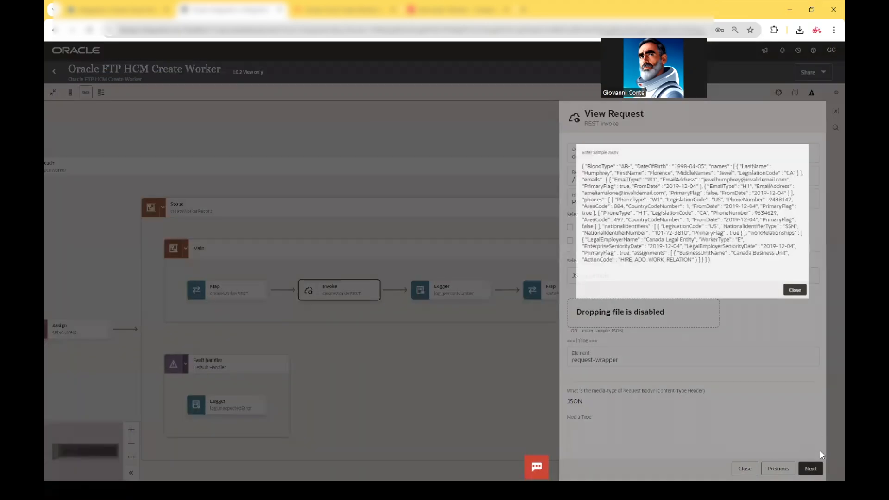
left_click(794, 290)
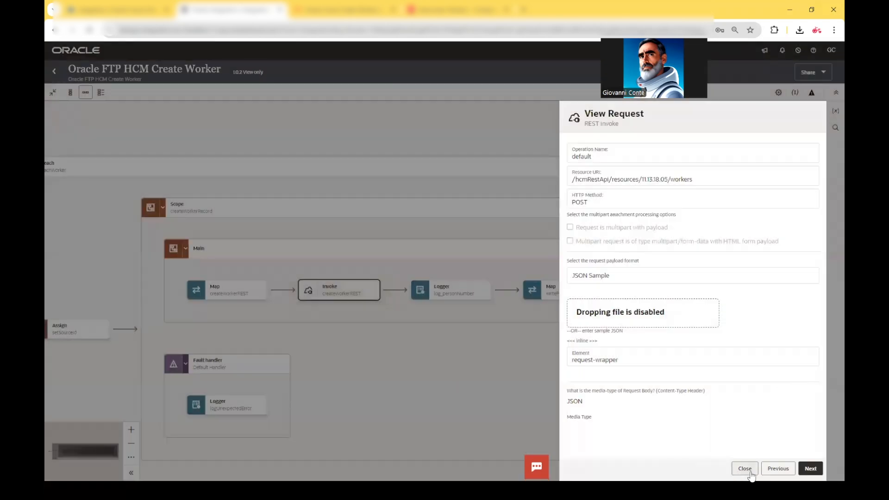
Step: Inspect the createWorkerREST mapping by expanding Request Wrapper, curWorker items, names and Names
left_click(744, 468)
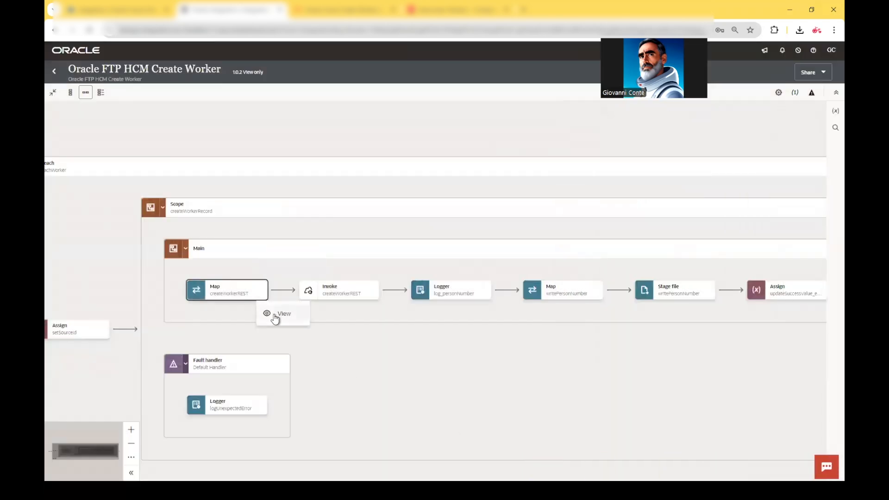
left_click(283, 313)
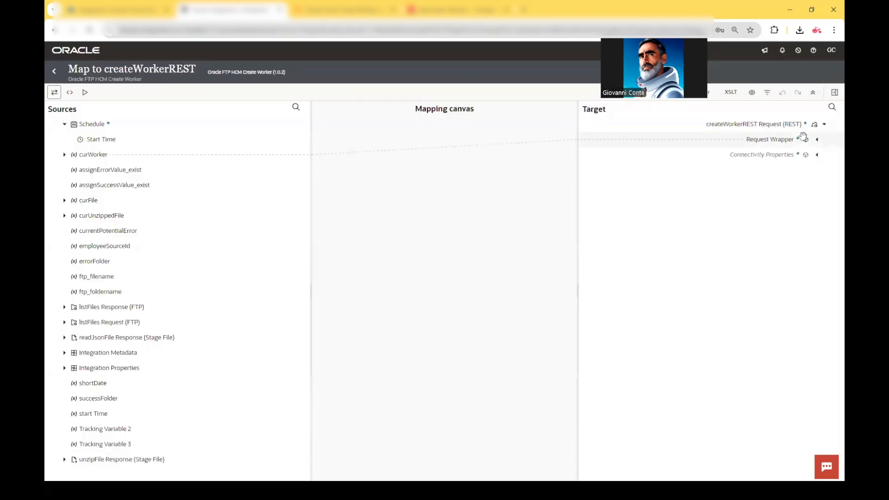
left_click(816, 138)
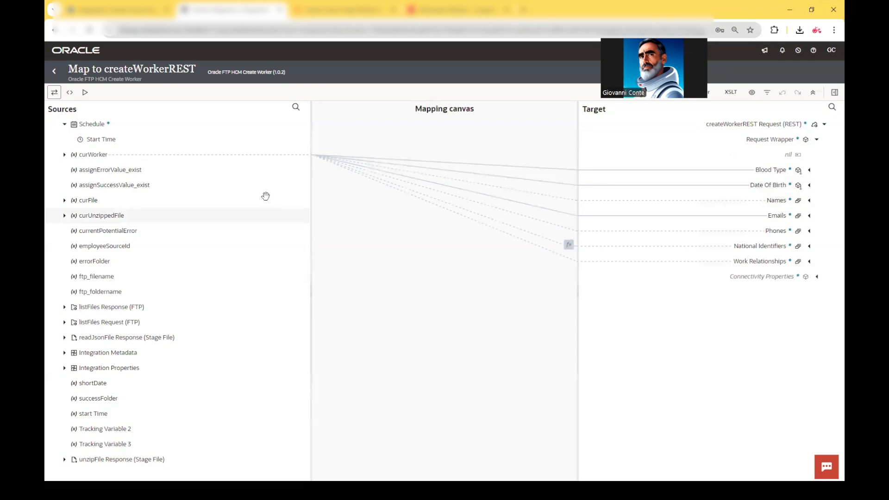
left_click(63, 154)
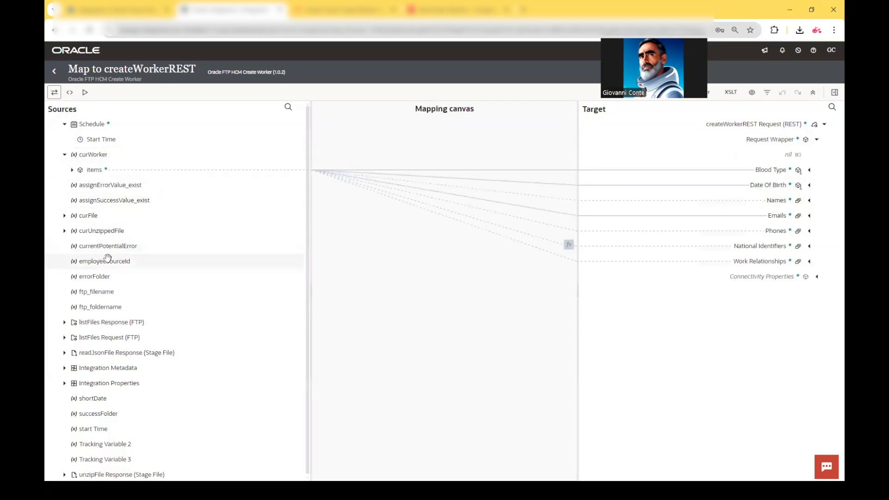
left_click(72, 169)
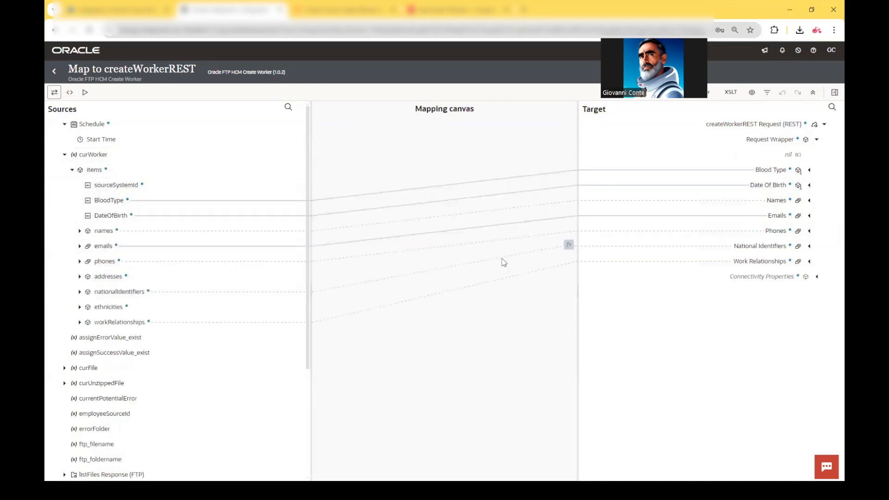
mouse_move(80, 238)
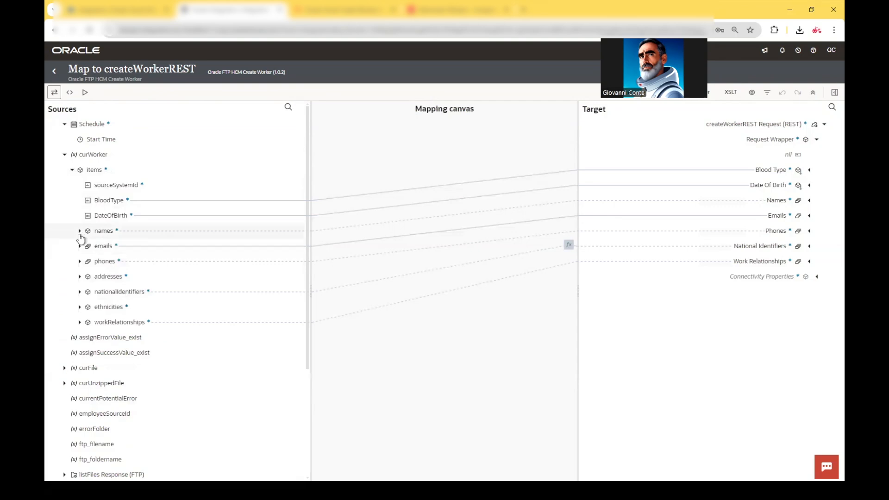
left_click(80, 231)
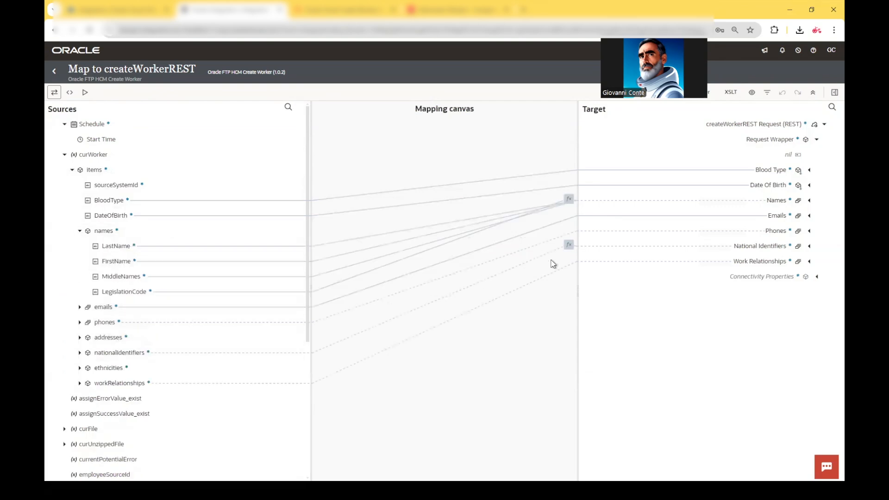
left_click(808, 200)
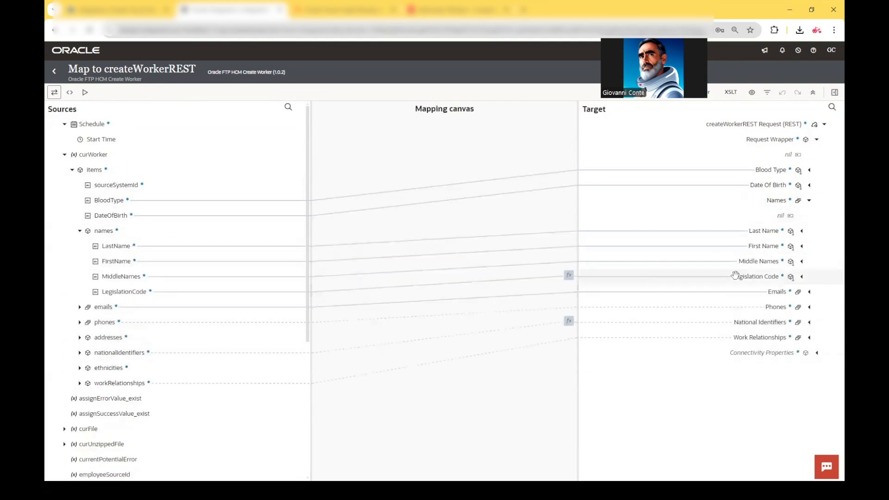
mouse_move(504, 286)
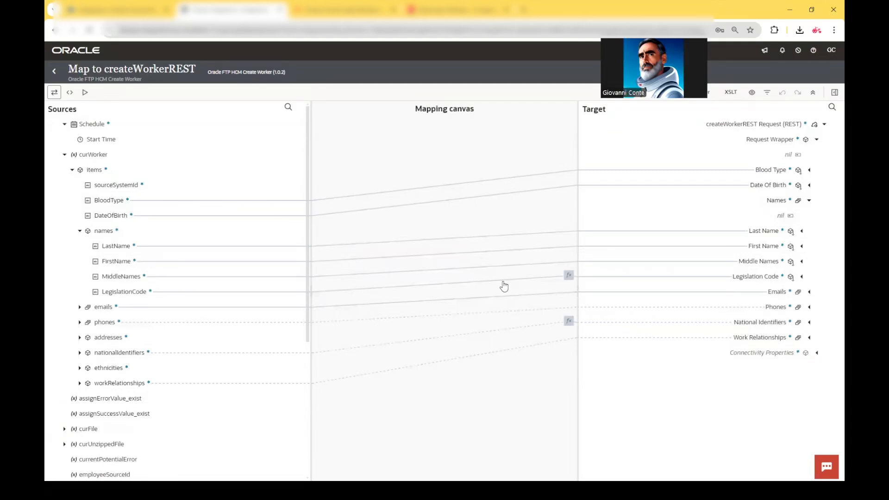
mouse_move(500, 278)
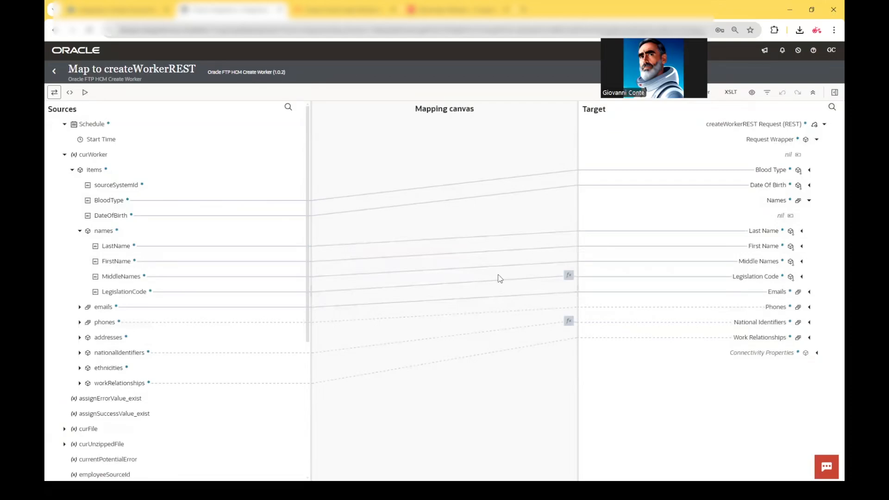
left_click(54, 71)
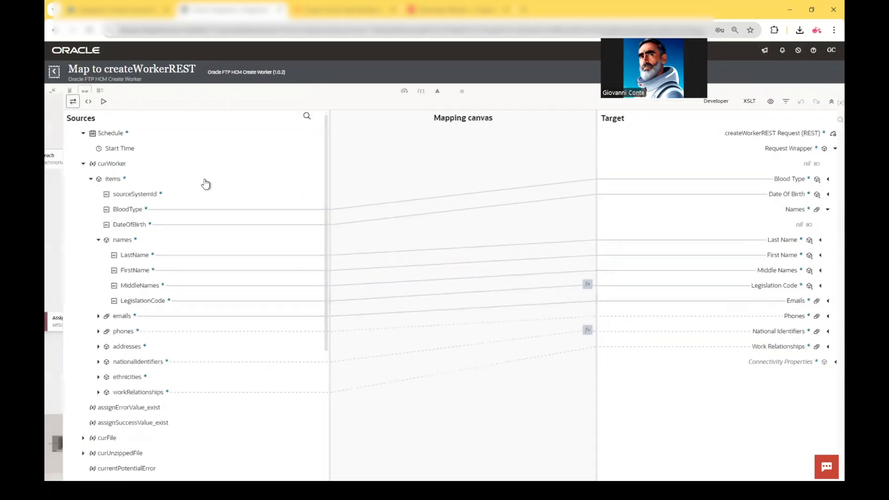
Step: Zoom out the canvas, return to the project overview and bring up the window switcher
left_click(53, 71)
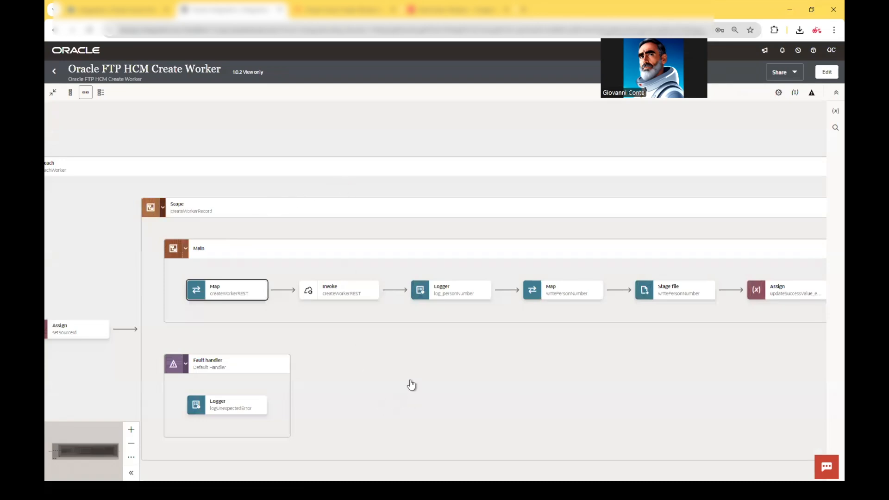
scroll("up", 3)
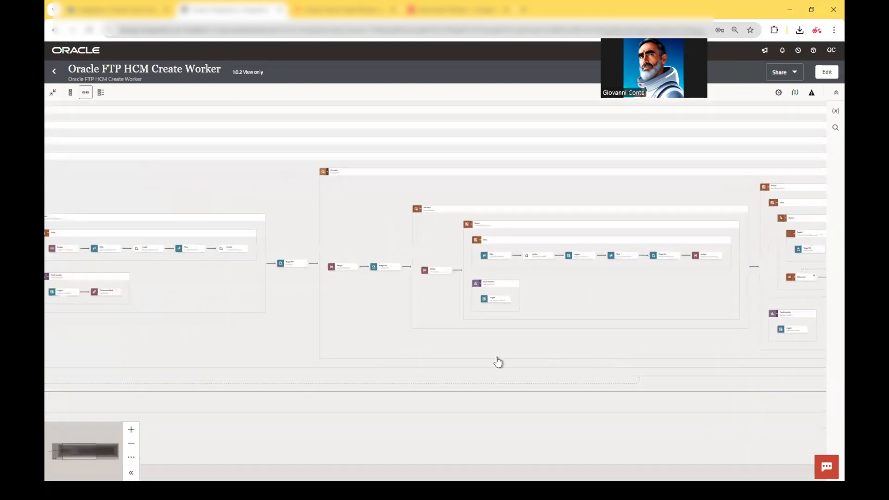
left_click(54, 70)
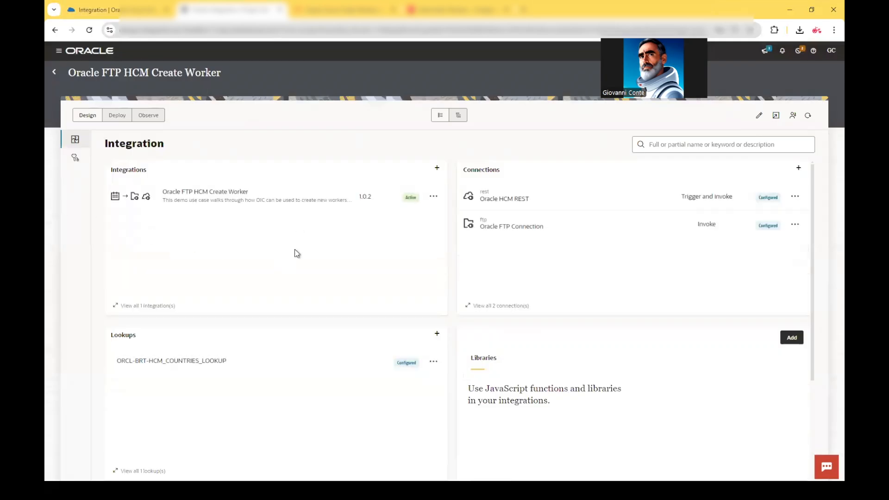
key("alt+tab")
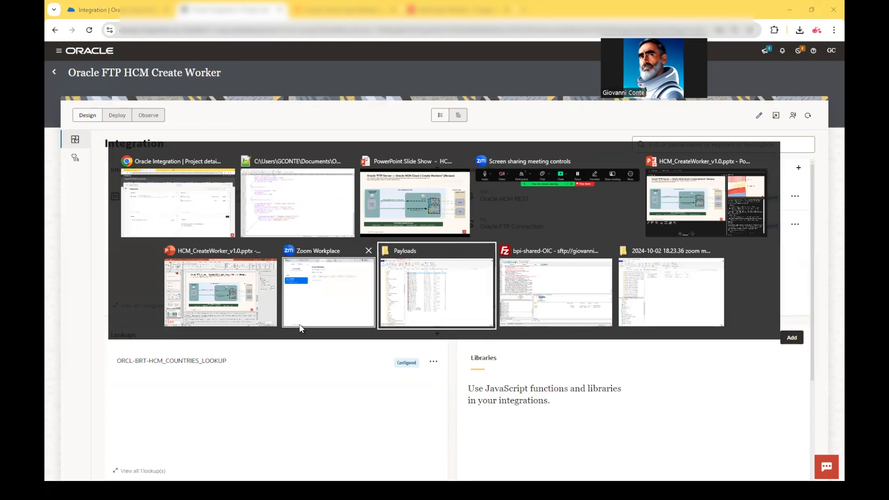
left_click(556, 292)
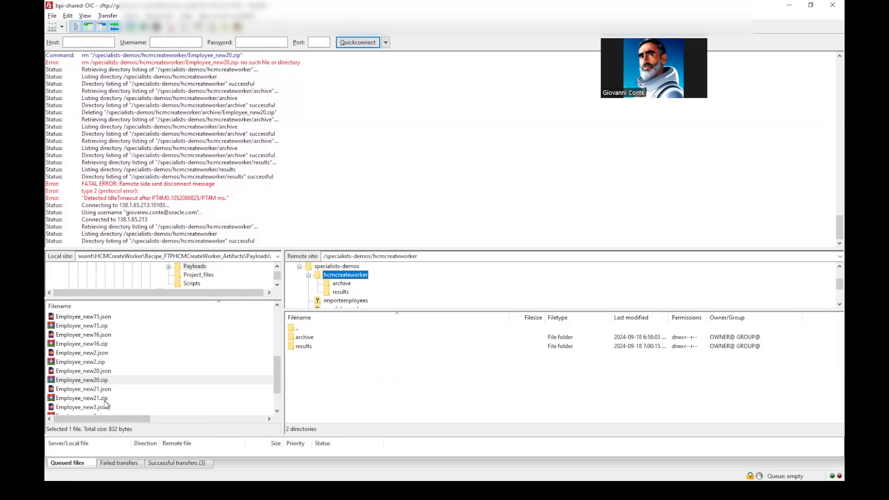
left_click(84, 399)
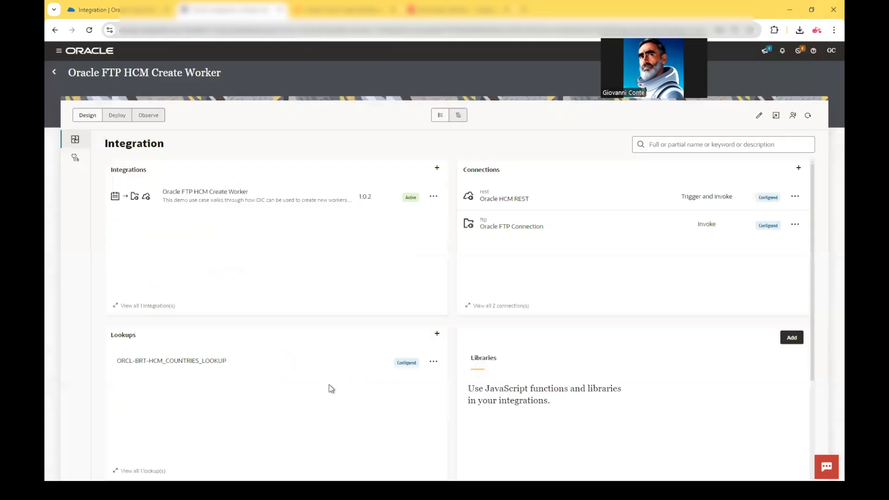
Step: Run the Create Worker integration and follow its activity stream through the forEachZipFile loop
left_click(433, 196)
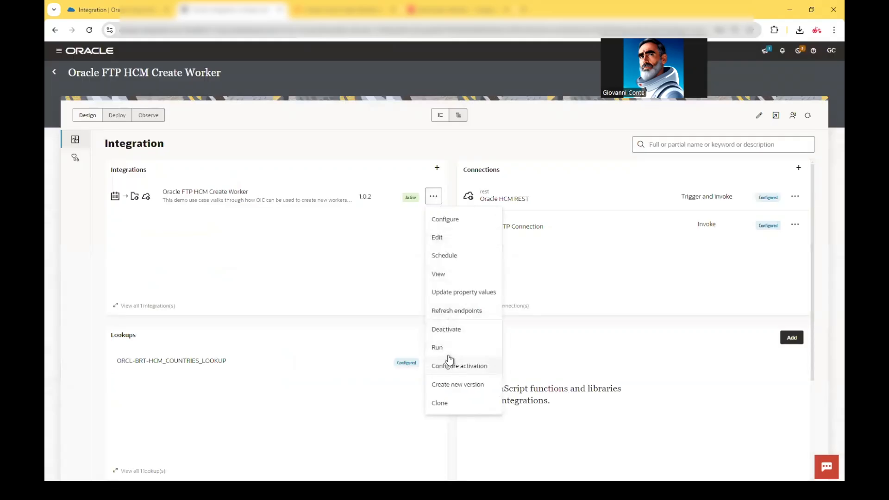
left_click(437, 347)
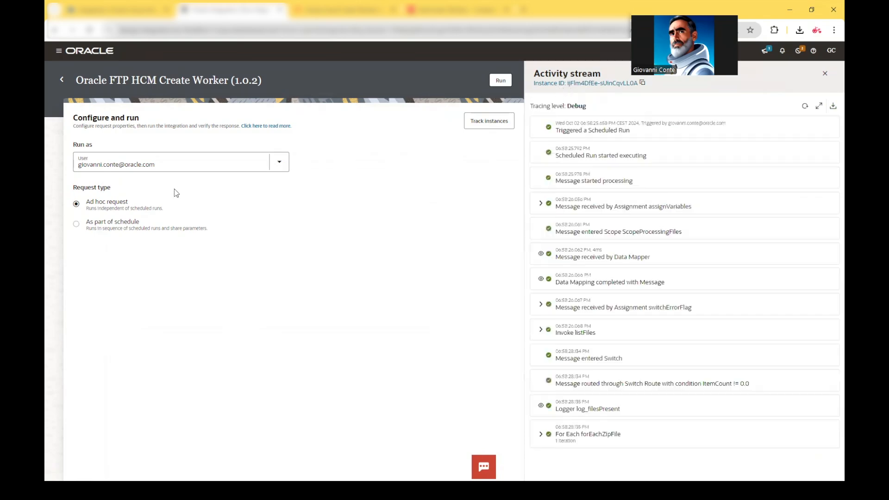
mouse_move(168, 180)
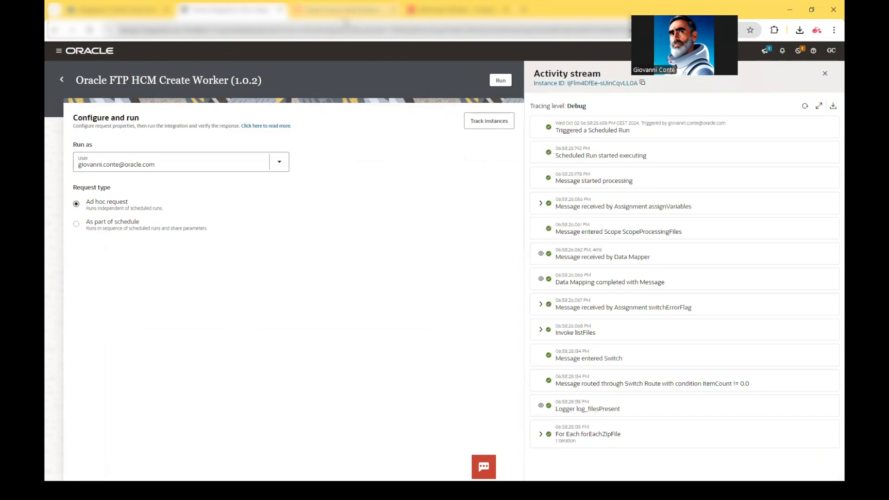
mouse_move(354, 151)
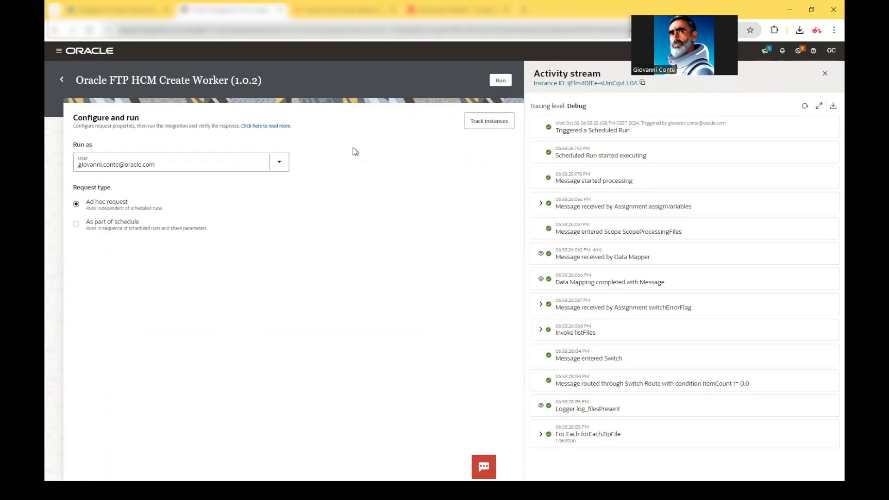
mouse_move(331, 405)
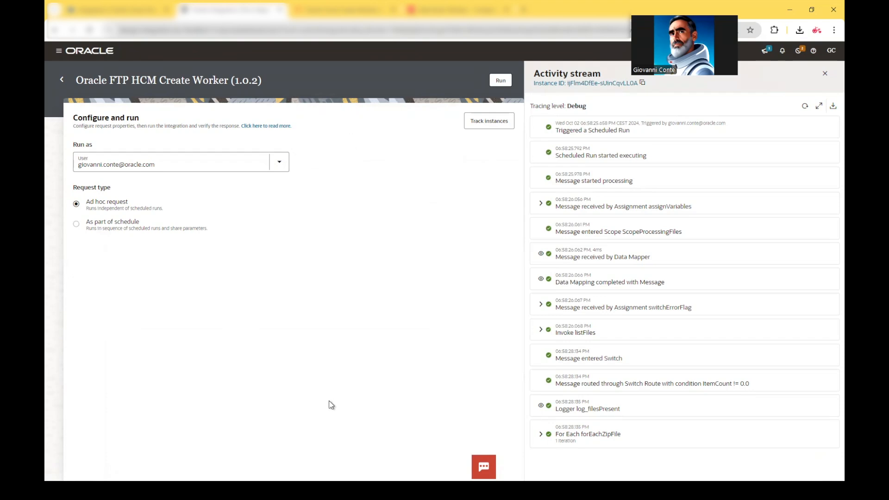
key("alt+tab")
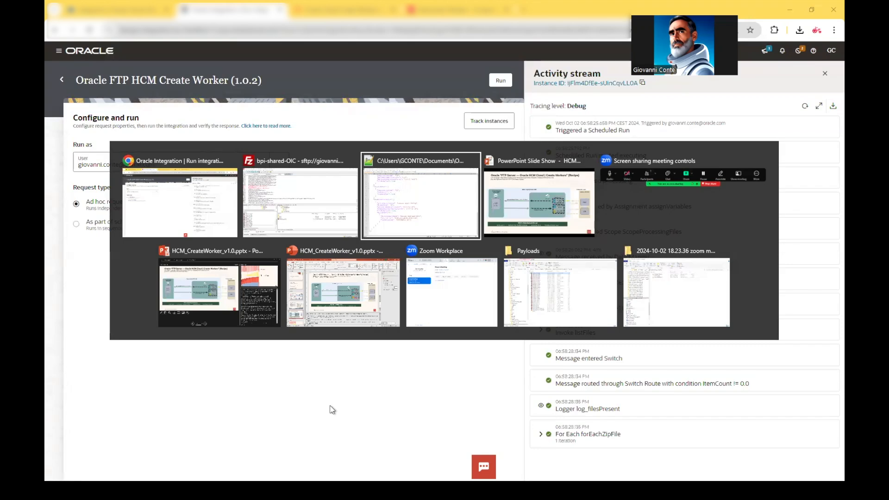
Step: Refresh FileZilla's remote pane and confirm Employee_new21.zip sits in the archive folder
left_click(299, 199)
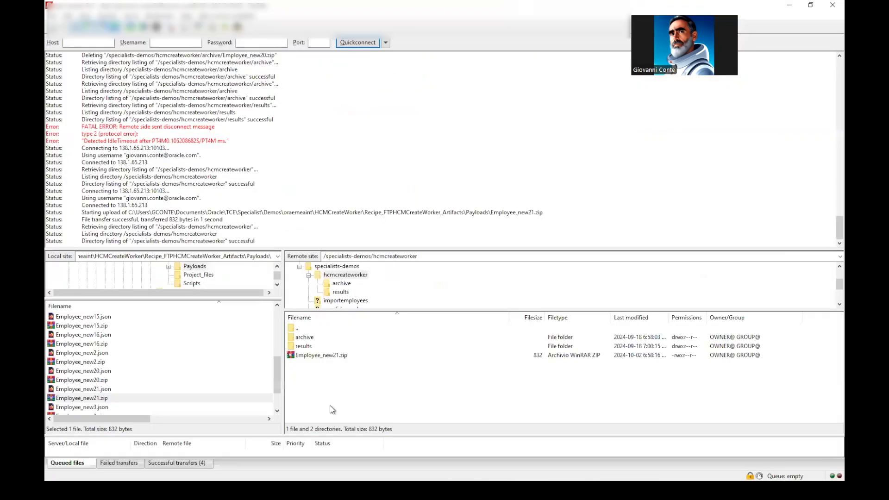
left_click(83, 397)
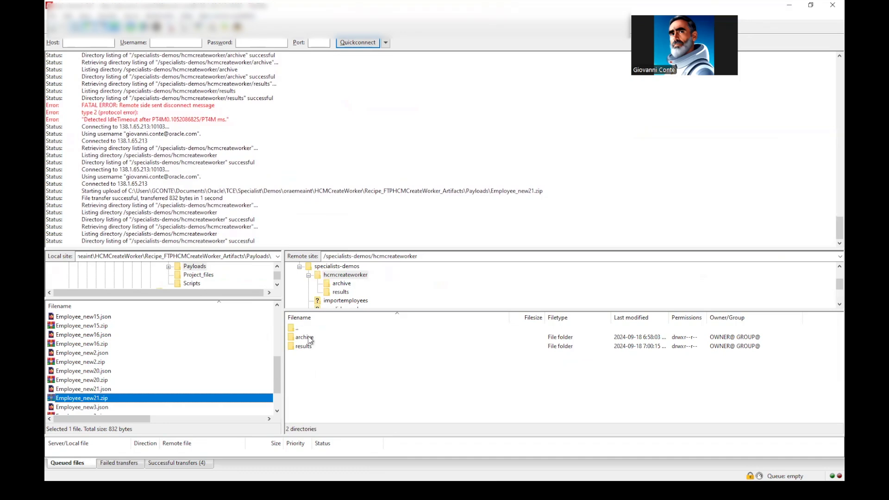
double_click(304, 337)
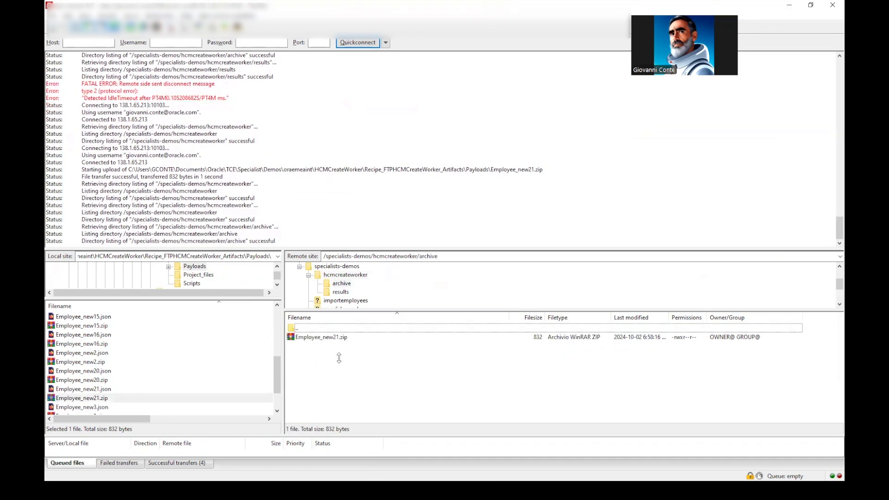
mouse_move(334, 306)
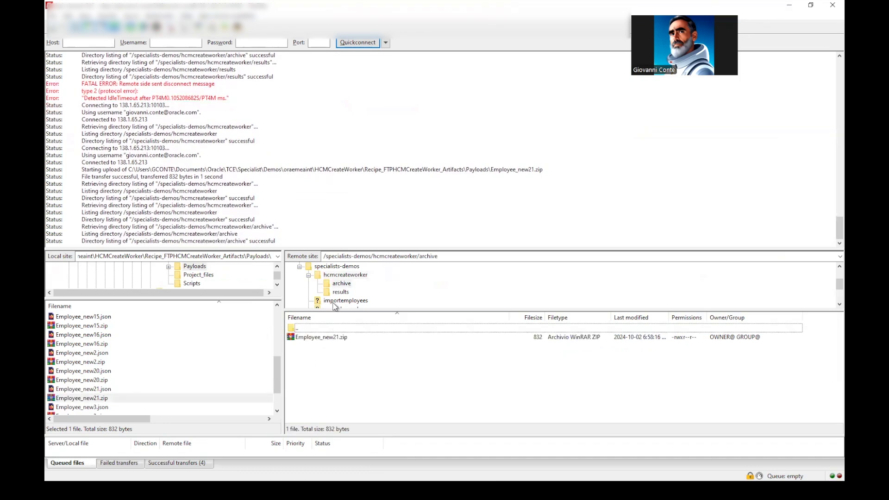
Step: Open the results folder sorted by Last modified to show the new hcmWorker JSON
left_click(339, 291)
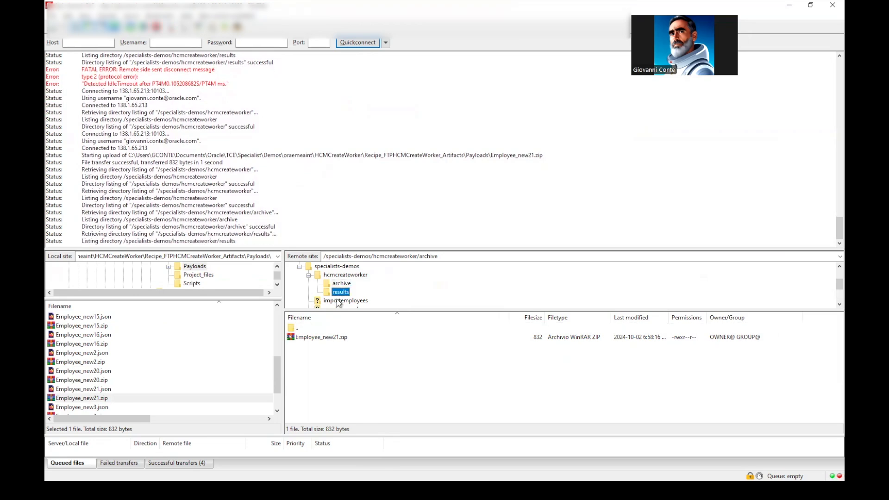
left_click(340, 291)
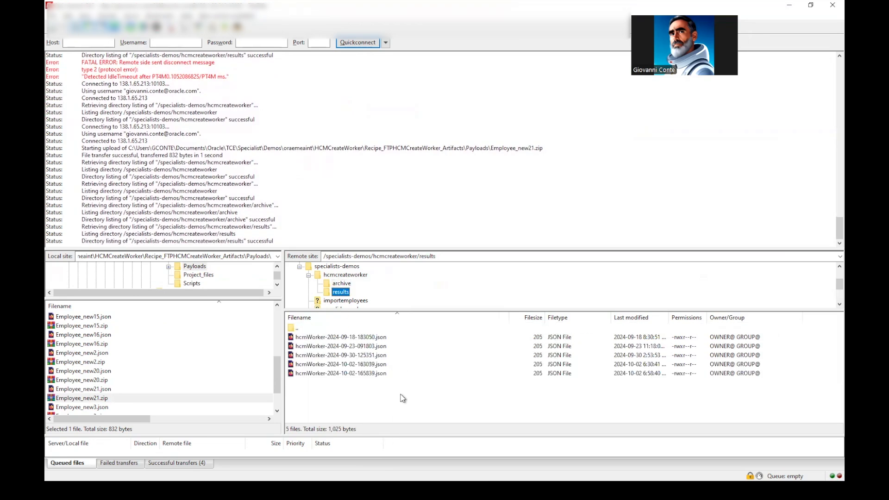
mouse_move(538, 369)
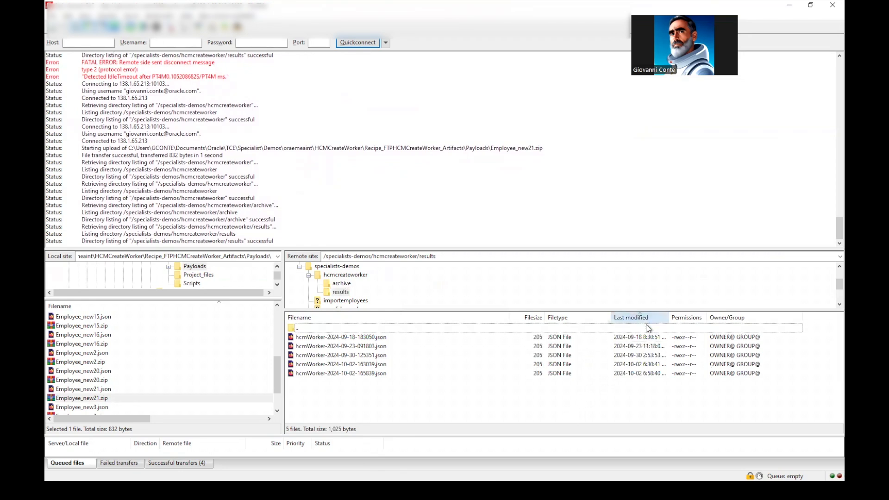
left_click(631, 318)
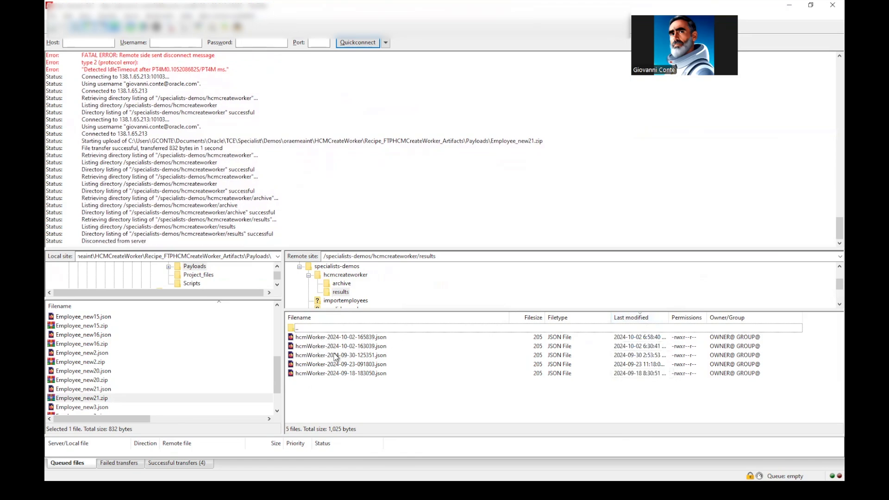
mouse_move(328, 351)
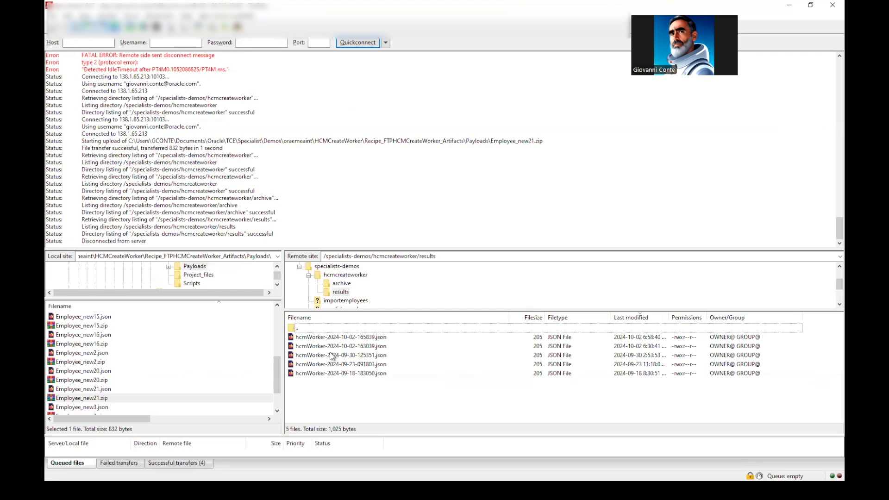
key("alt+tab")
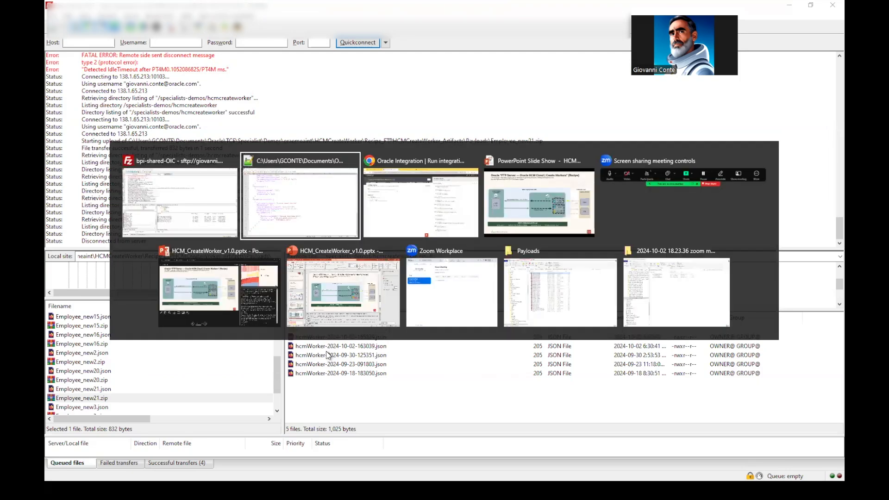
Step: Open the latest succeeded Create Worker instance from the Observe page's Instances tab
left_click(420, 202)
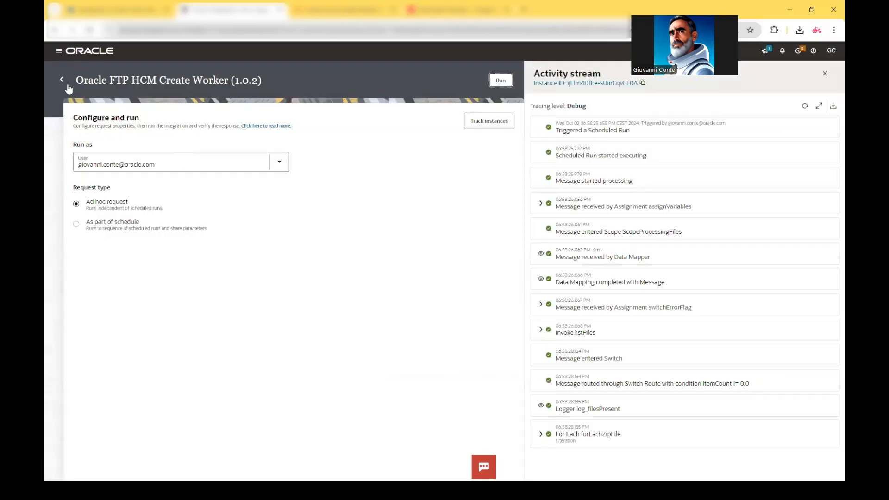
left_click(61, 79)
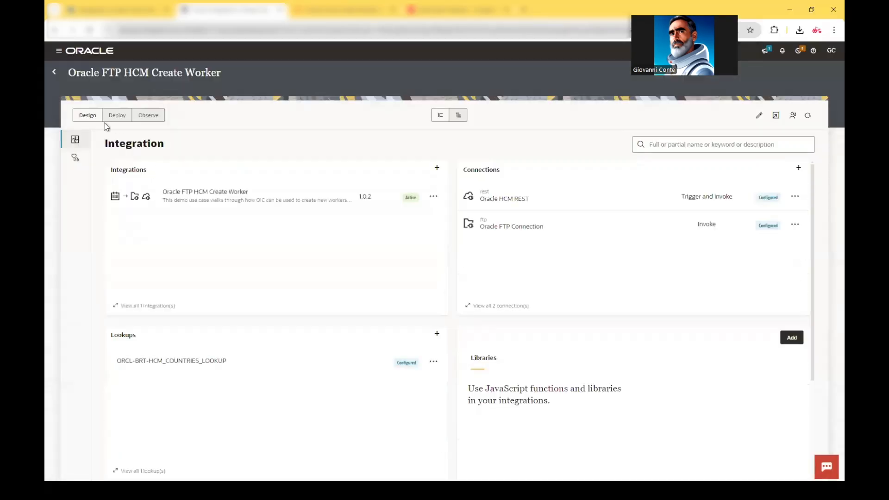
left_click(148, 114)
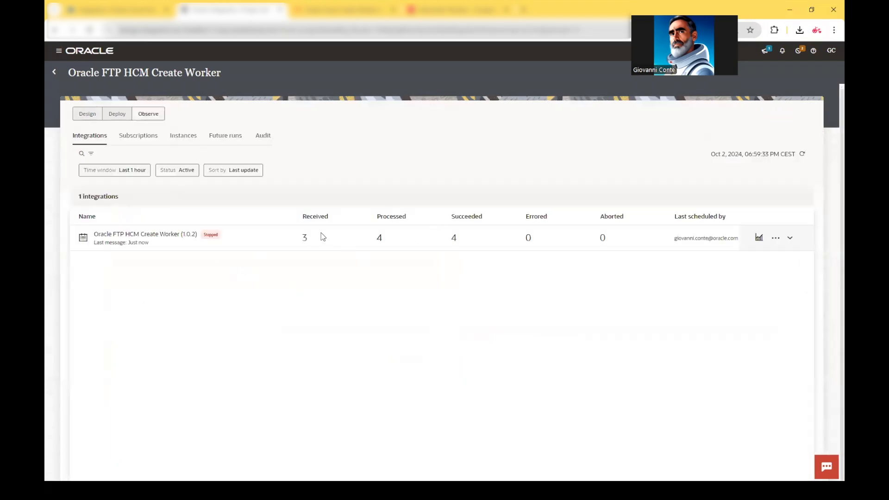
mouse_move(93, 88)
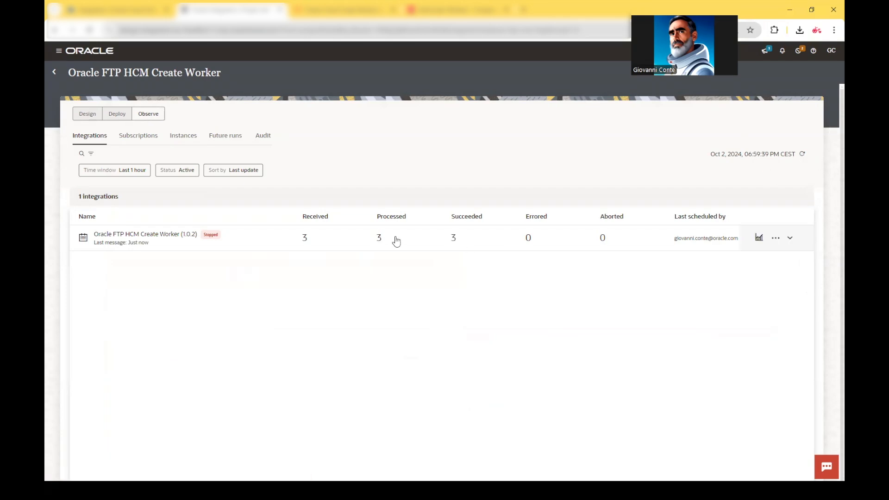
left_click(182, 135)
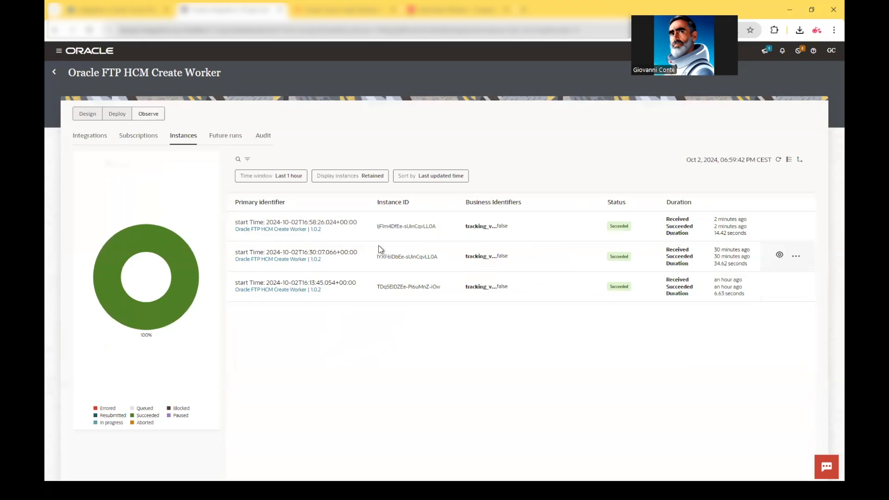
mouse_move(307, 225)
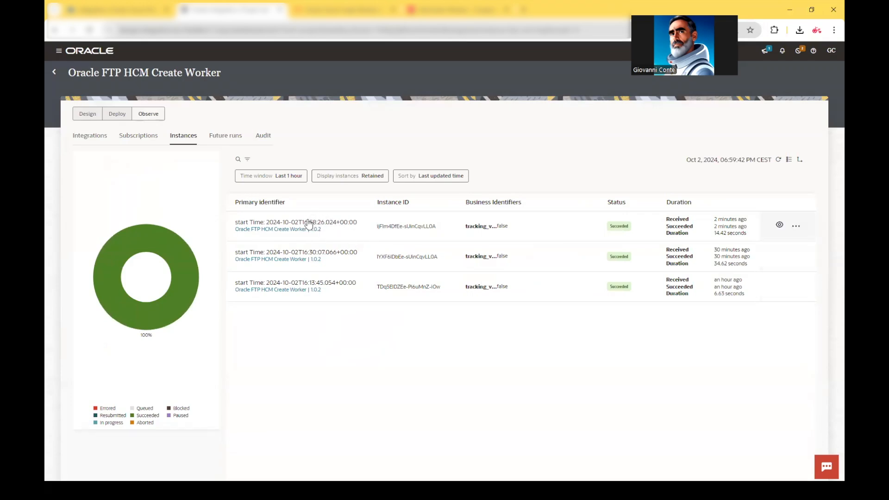
mouse_move(306, 226)
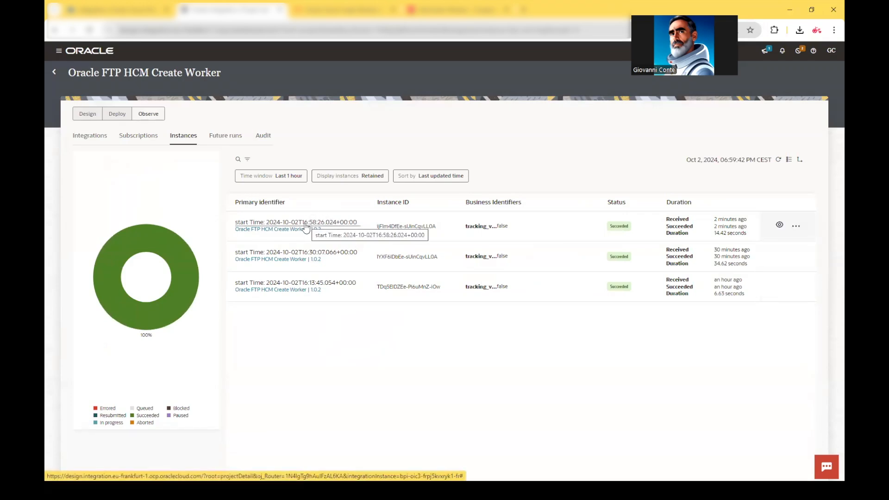
left_click(295, 226)
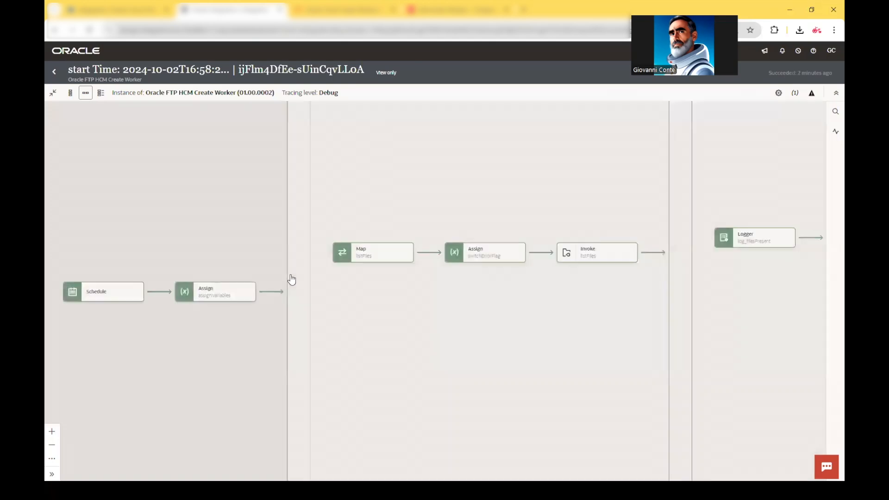
Step: Zoom out the run trace to reveal the expanded for-each loop and its nested steps
left_click(835, 131)
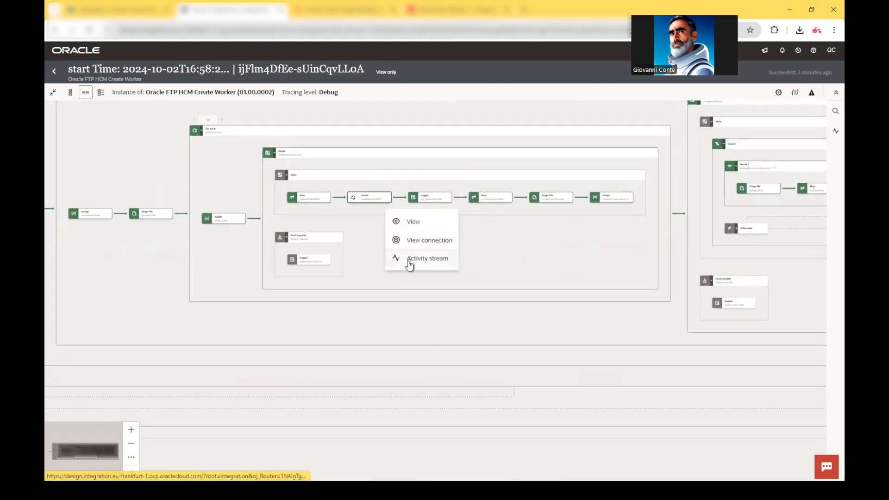
Step: Scroll the invoke's activity stream past the Beckam payload to the createWorkerREST and log_personNumber entries
left_click(427, 258)
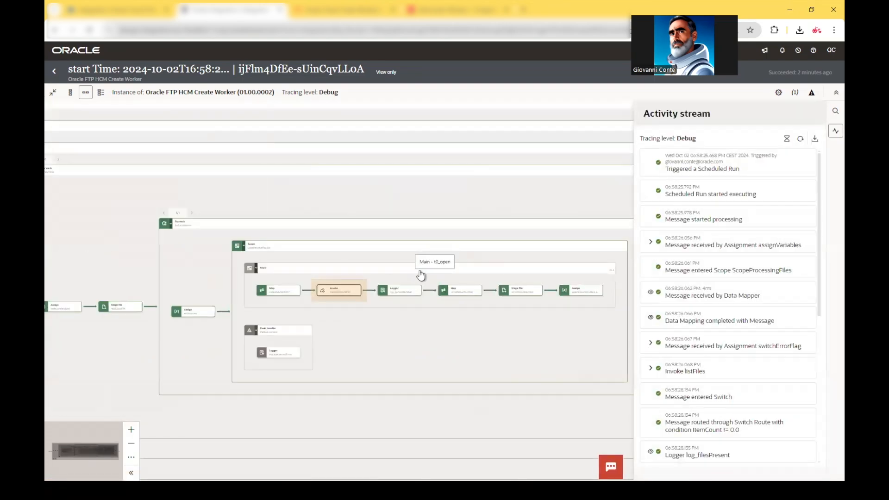
scroll("down", 3)
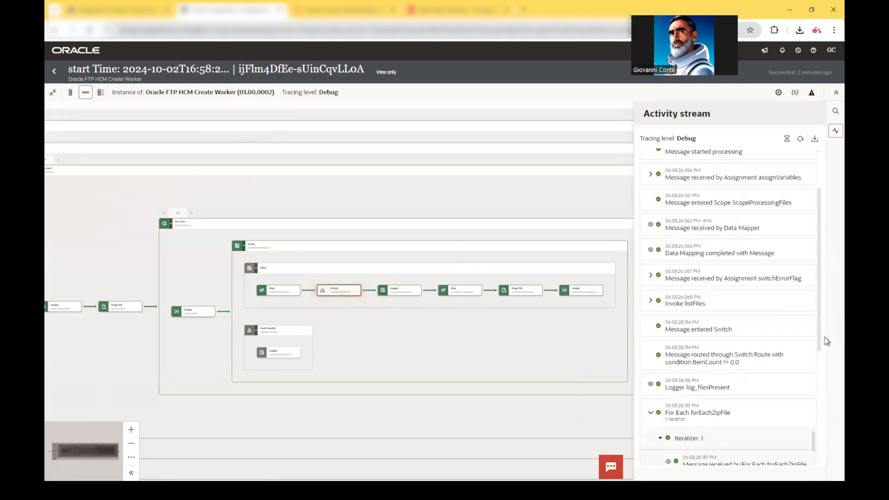
scroll("down", 3)
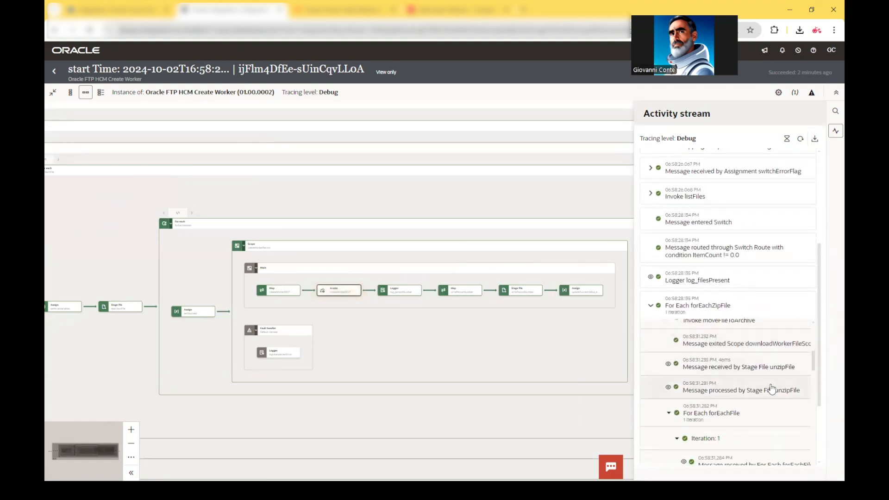
scroll("down", 3)
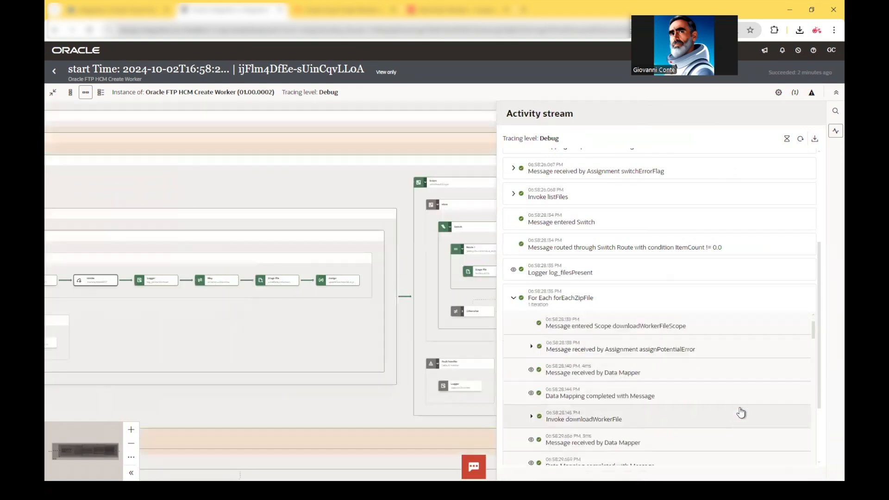
scroll("down", 3)
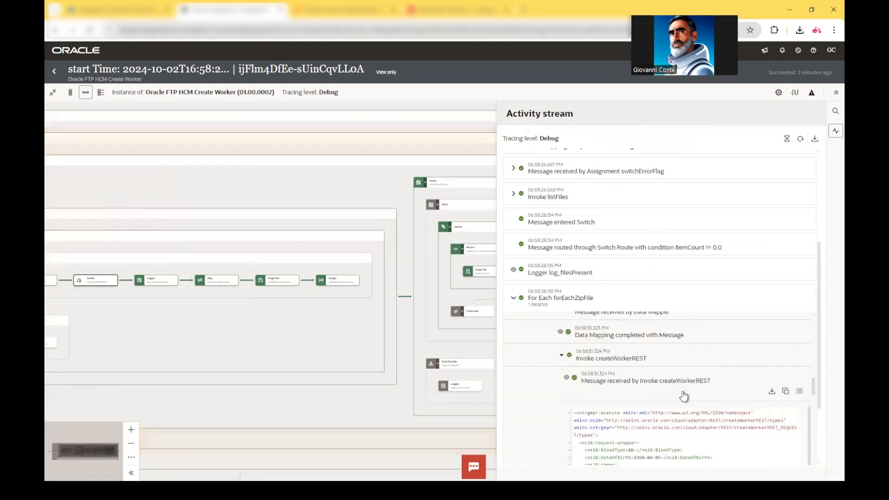
scroll("down", 3)
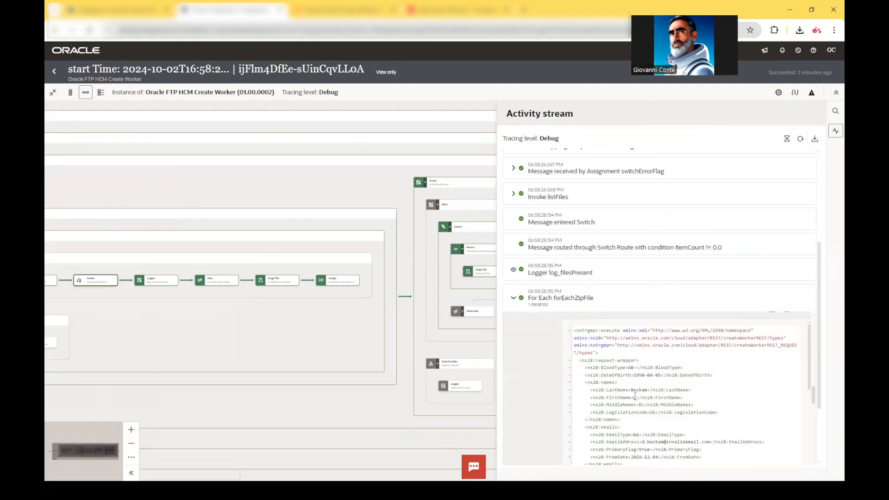
scroll("down", 3)
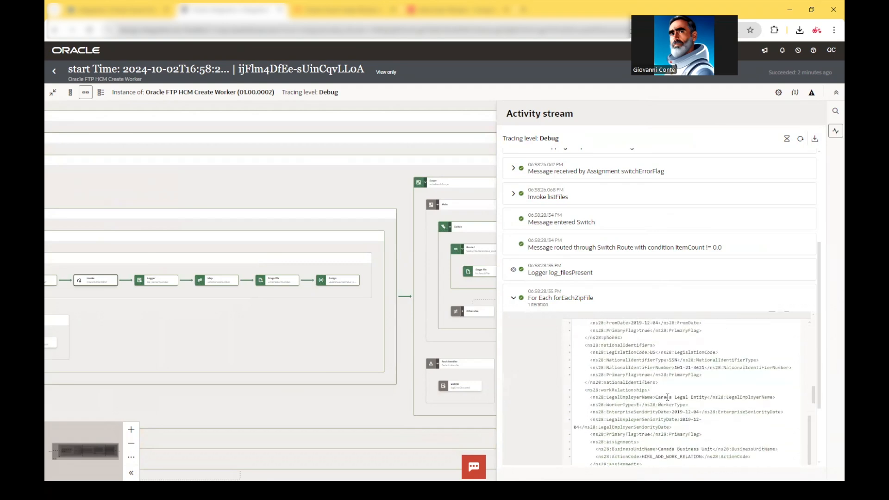
scroll("down", 3)
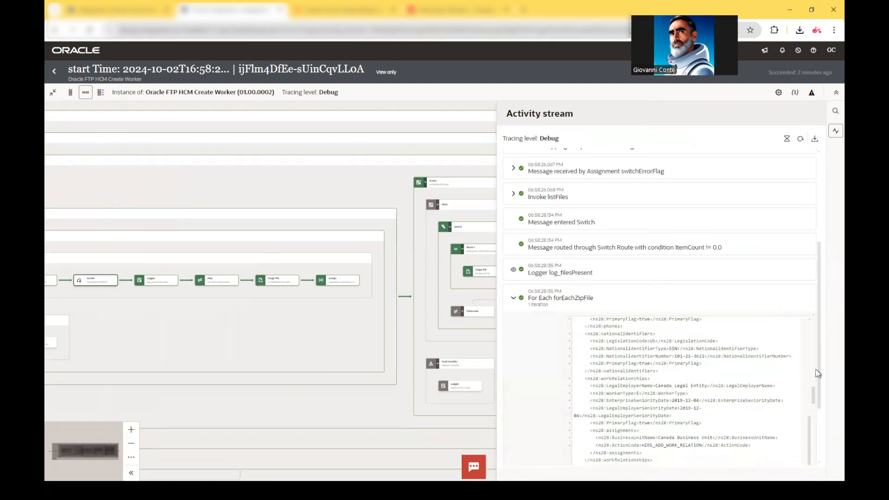
scroll("down", 3)
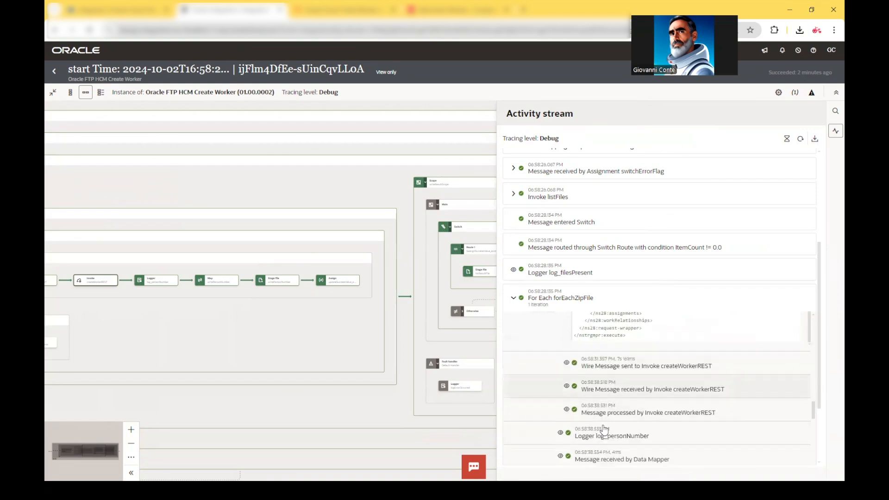
scroll("down", 3)
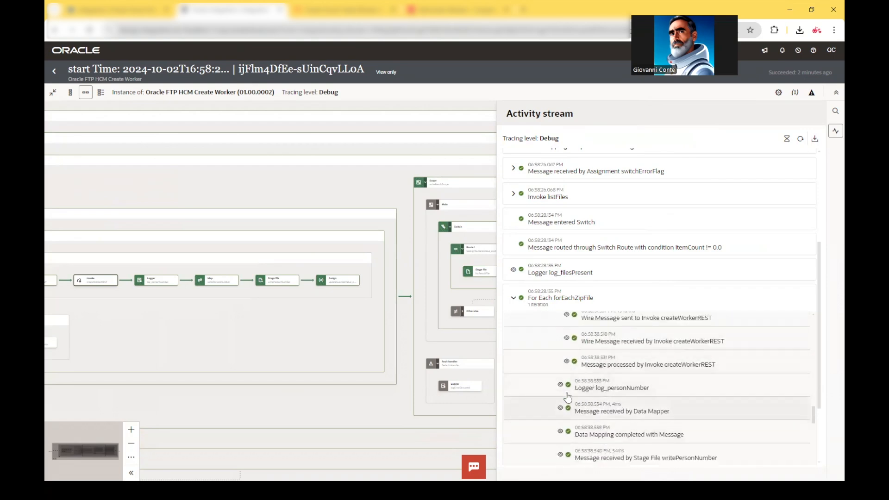
left_click(611, 386)
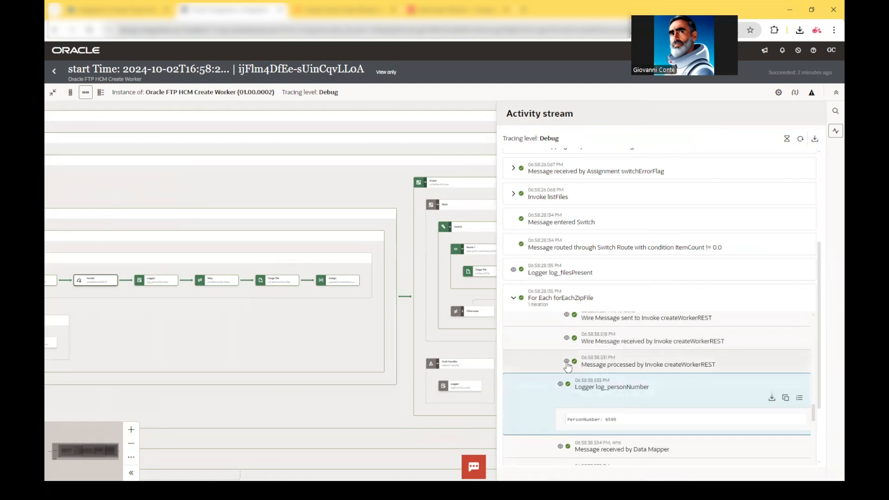
mouse_move(573, 366)
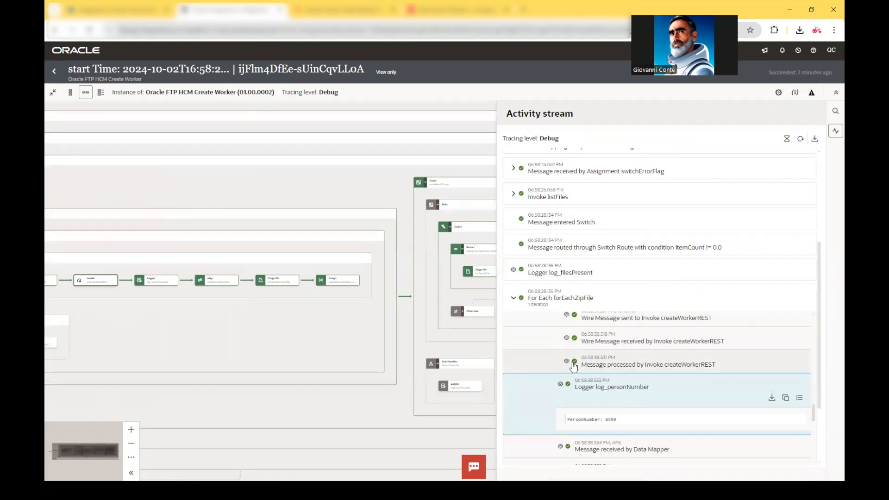
left_click(573, 361)
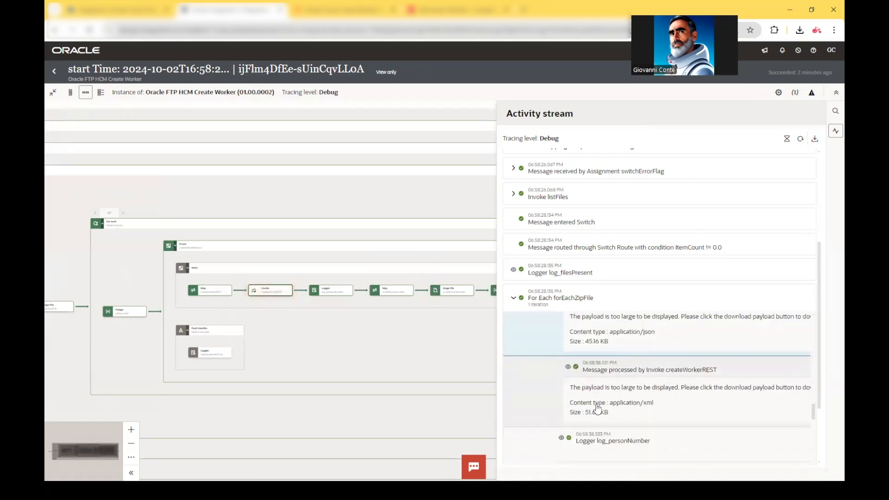
scroll("down", 3)
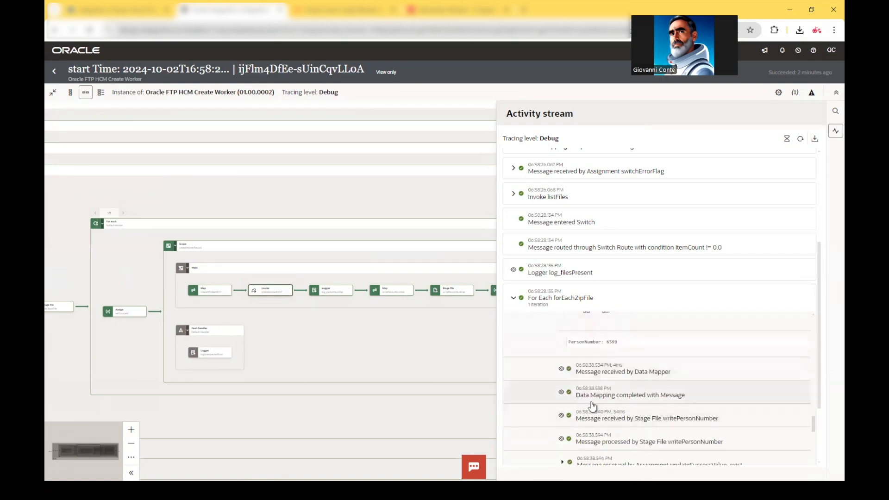
scroll("up", 3)
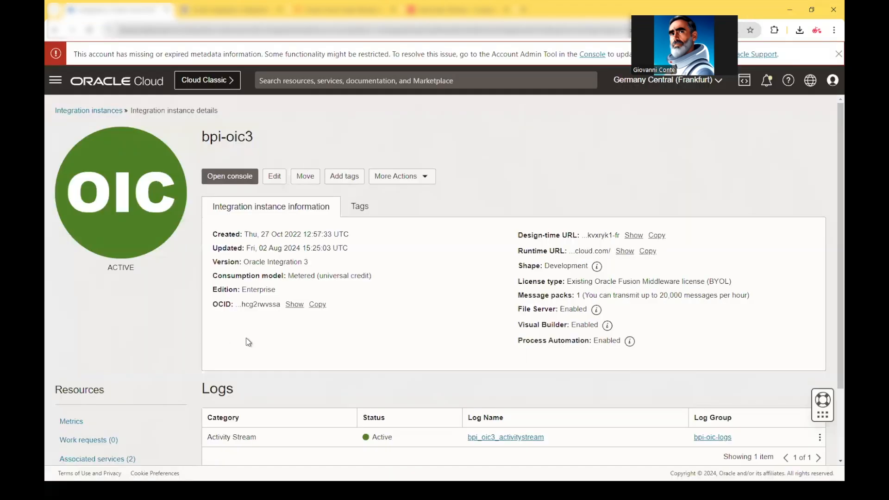
Step: Open the bpi_oic3_activitystream log from the instance's Logs table
left_click(230, 176)
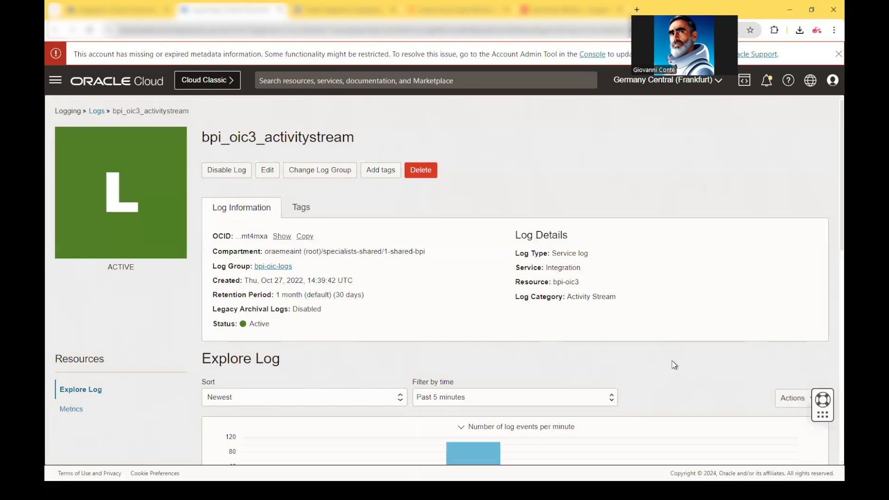
Step: Browse the Explore Log events and page to page 2, ending at PersonNumber 6599
scroll("down", 3)
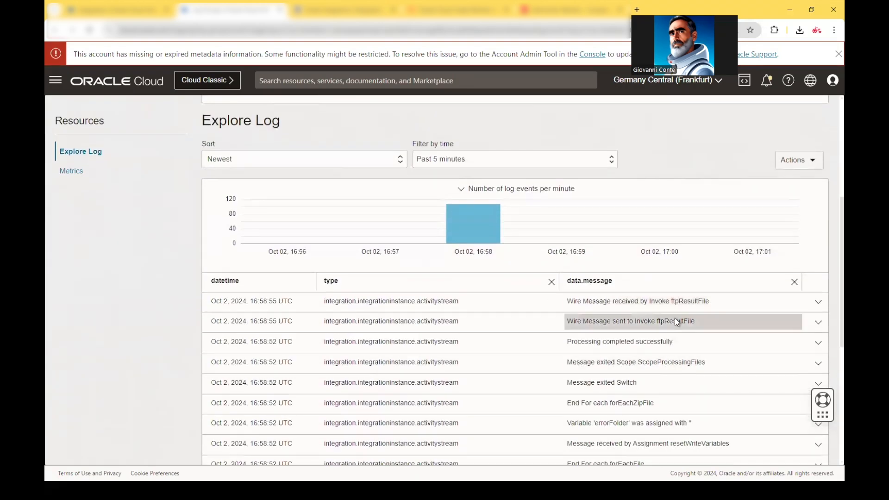
scroll("up", 3)
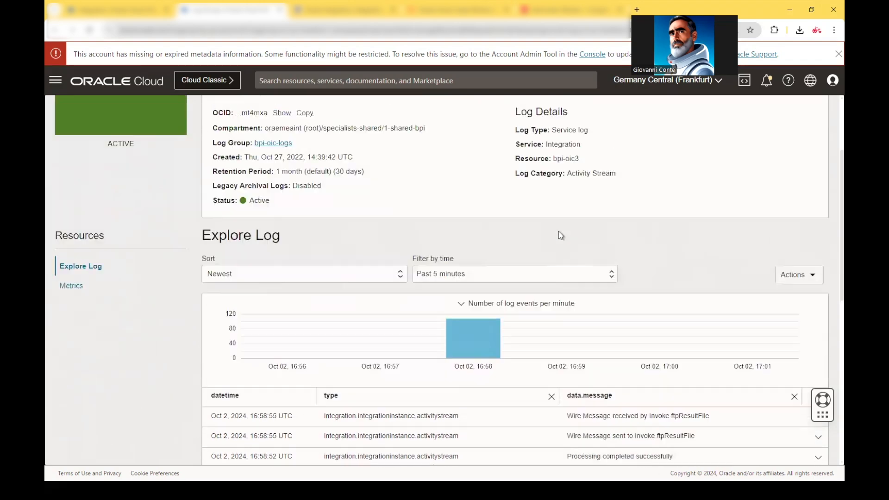
scroll("up", 3)
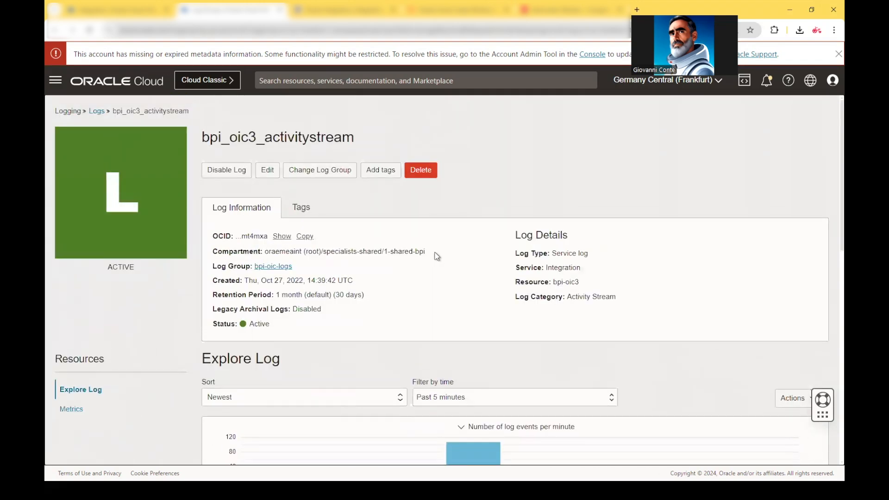
scroll("down", 3)
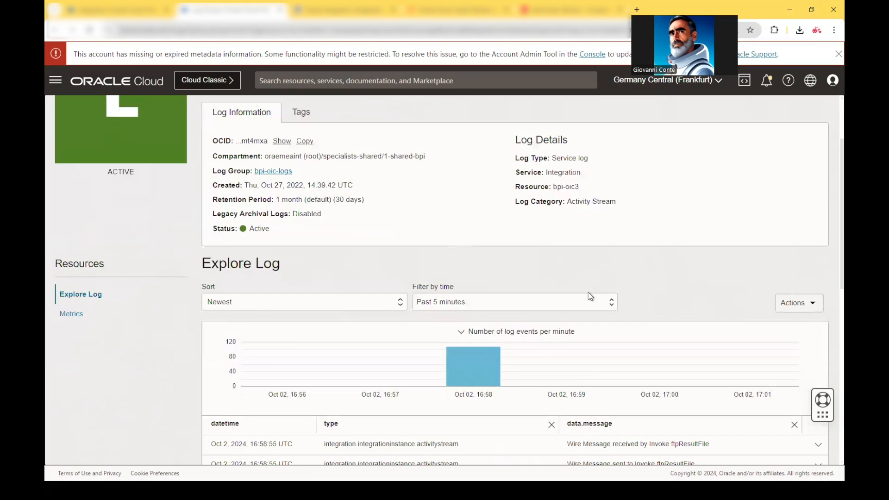
scroll("down", 3)
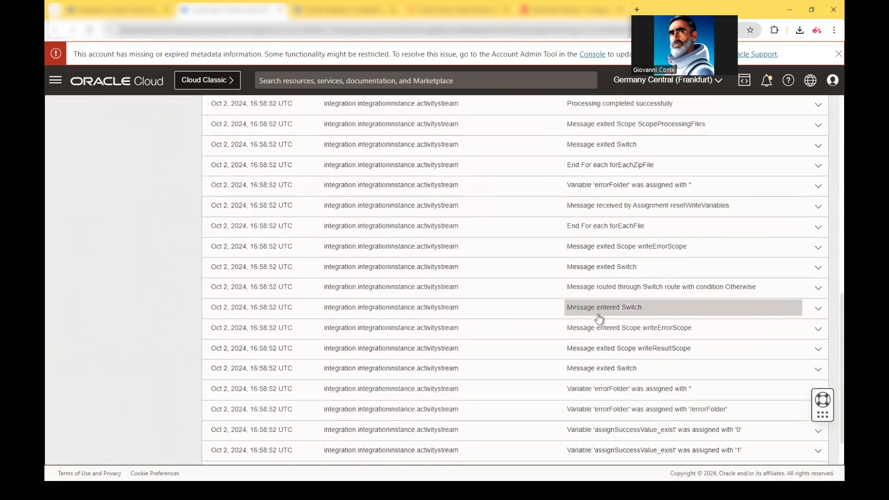
scroll("up", 3)
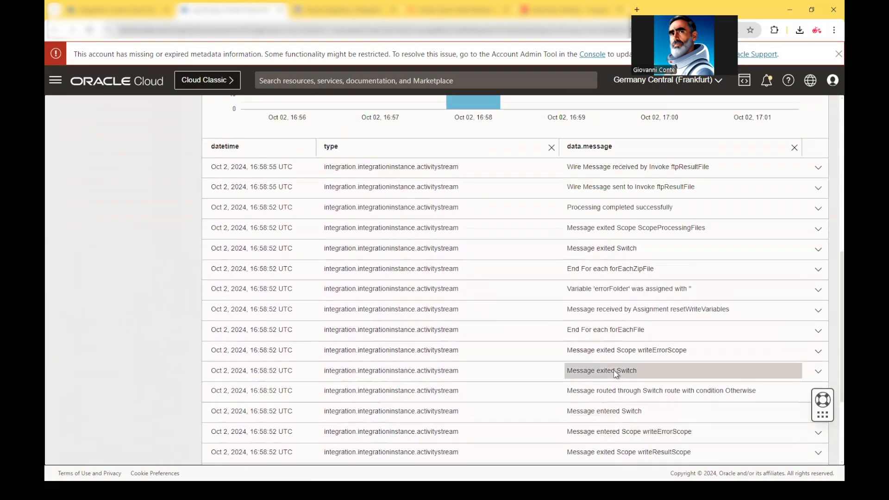
left_click(821, 433)
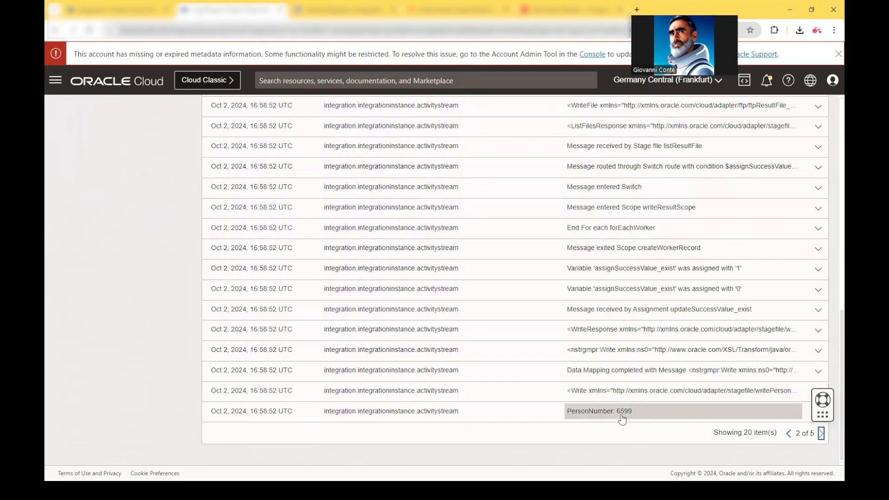
mouse_move(623, 414)
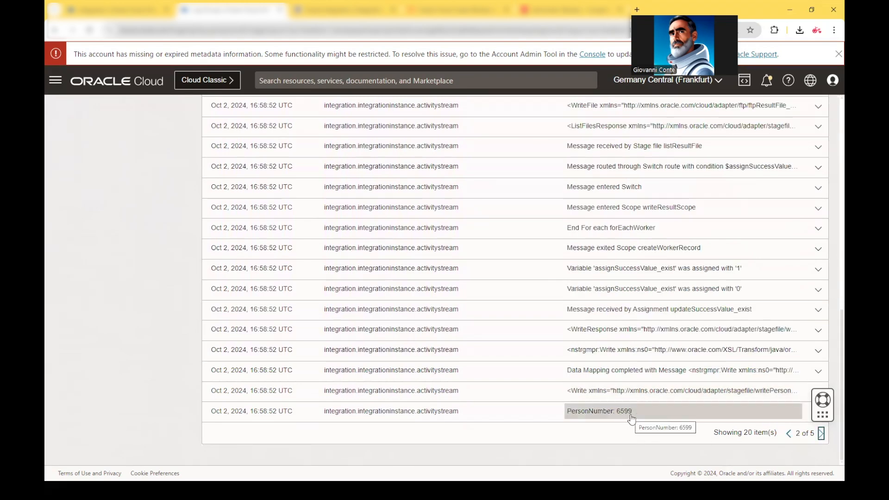
mouse_move(638, 421)
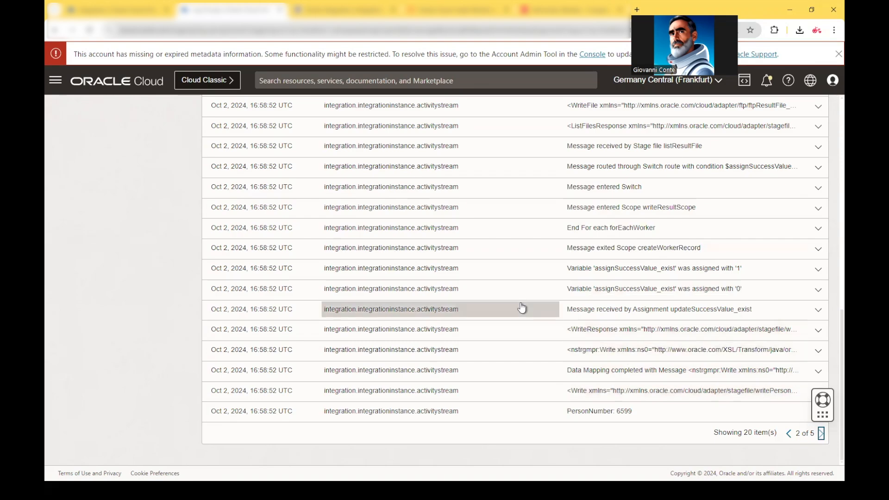
mouse_move(520, 308)
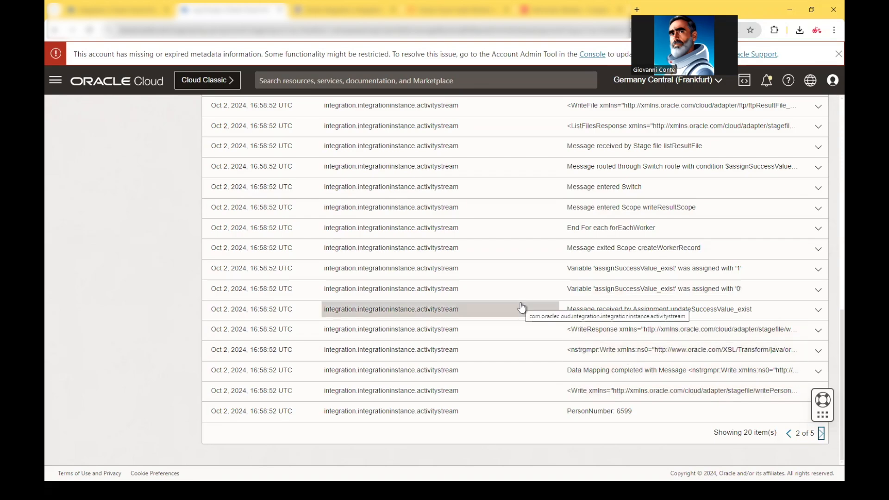
mouse_move(518, 309)
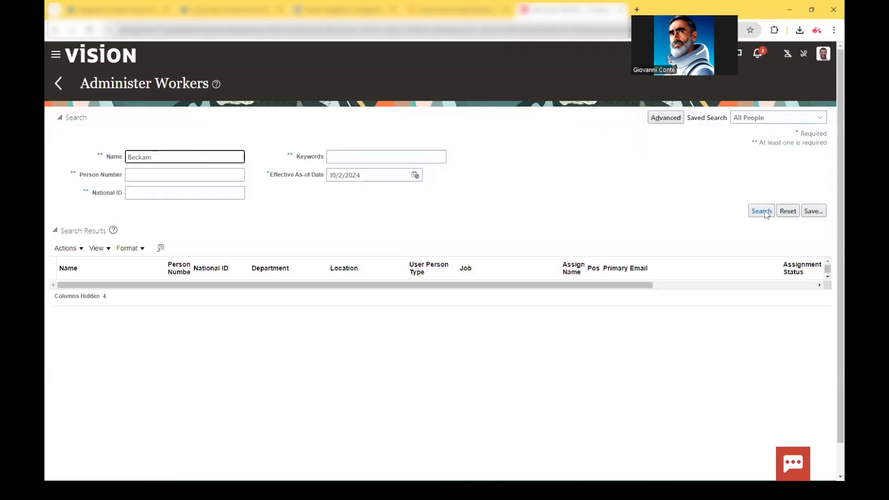
left_click(761, 211)
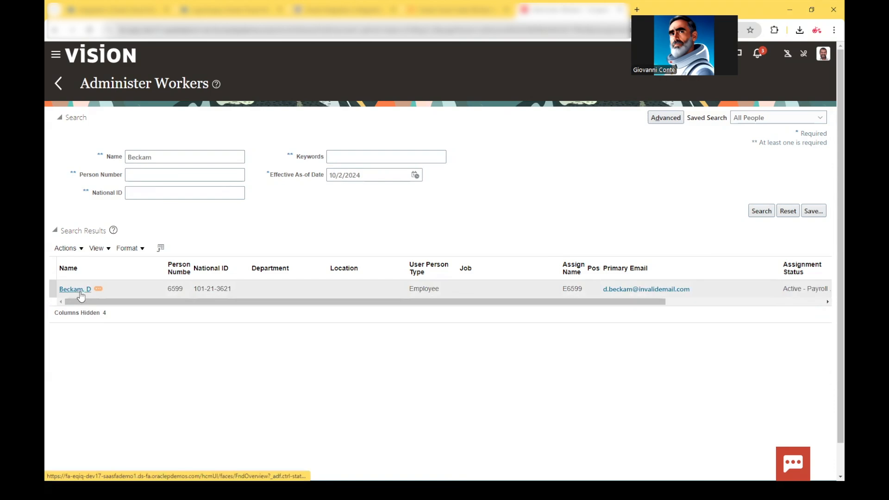
mouse_move(217, 291)
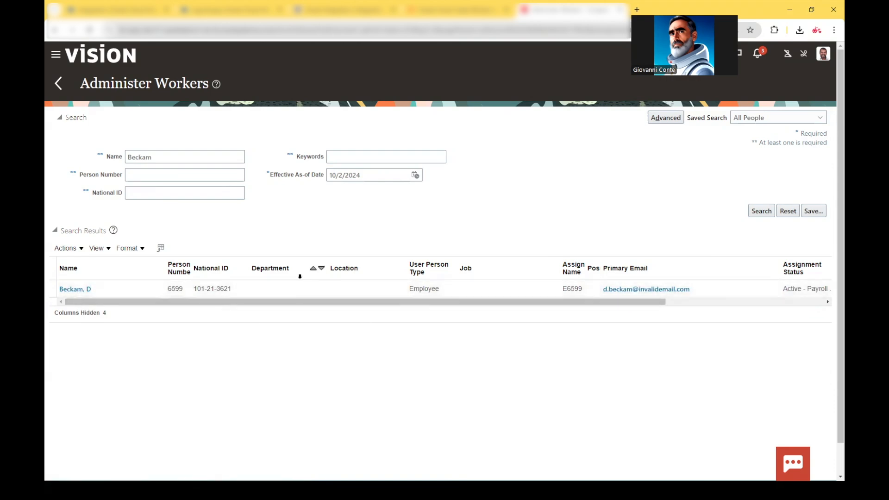
mouse_move(321, 257)
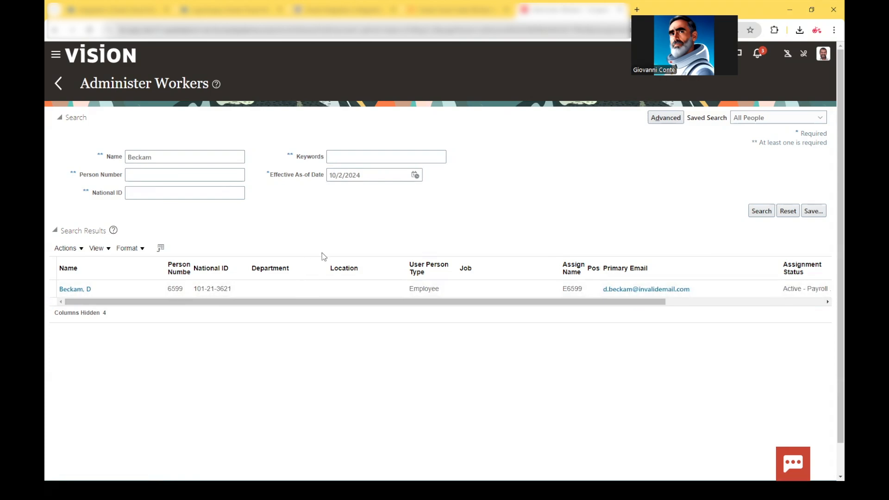
mouse_move(543, 200)
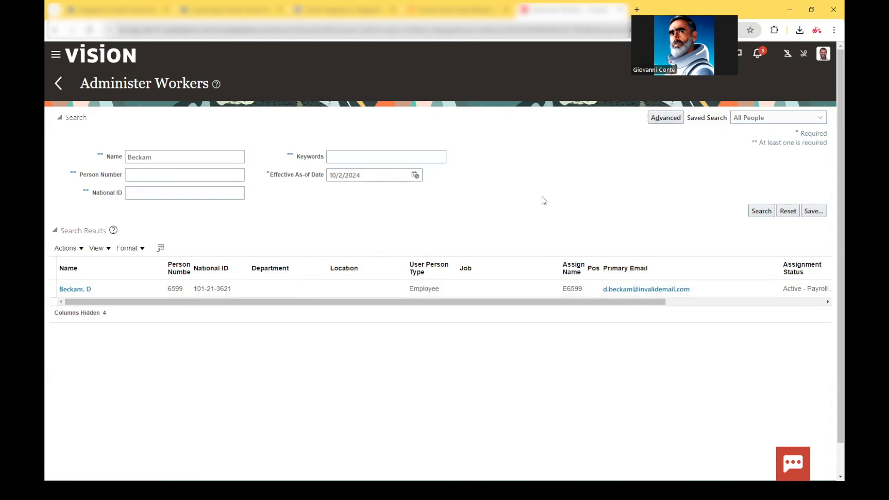
mouse_move(530, 204)
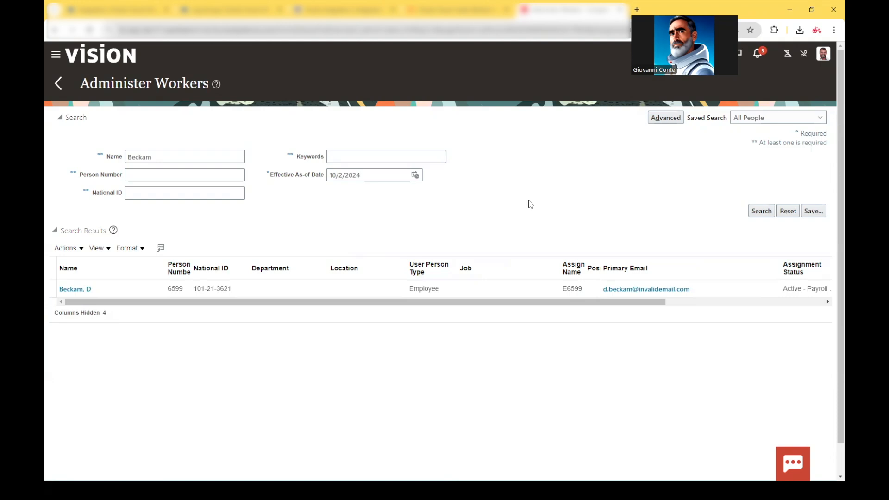
mouse_move(518, 196)
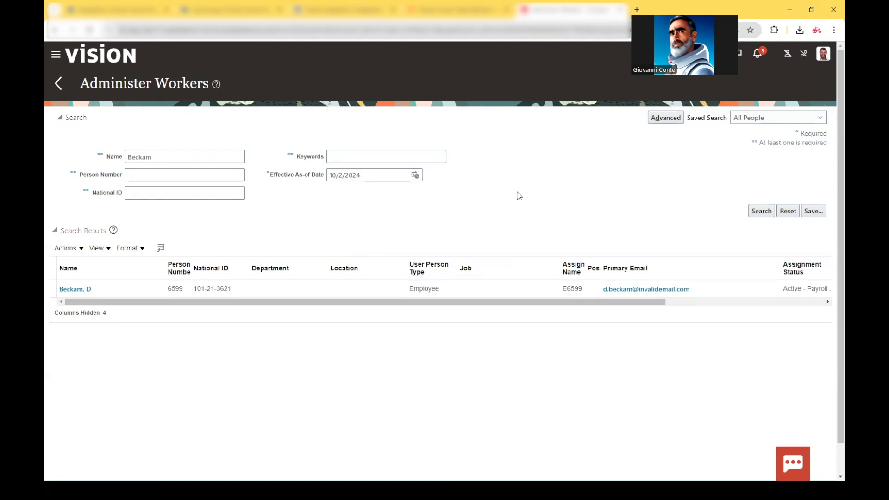
mouse_move(611, 91)
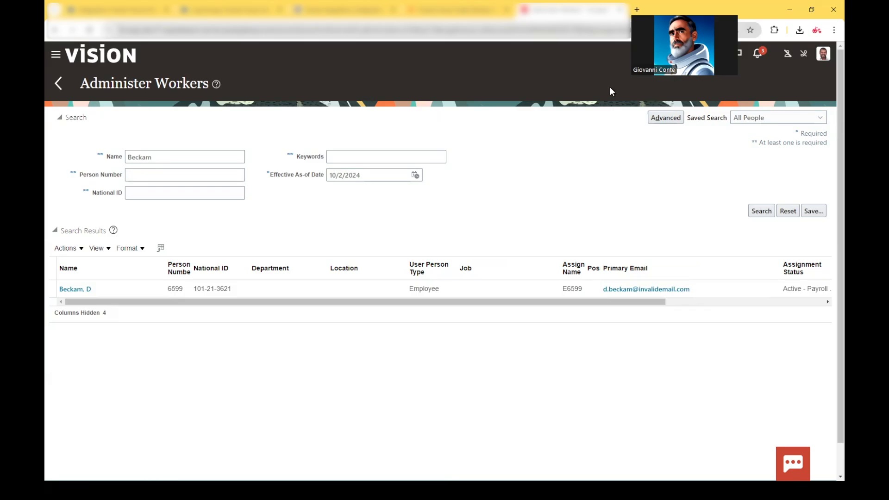